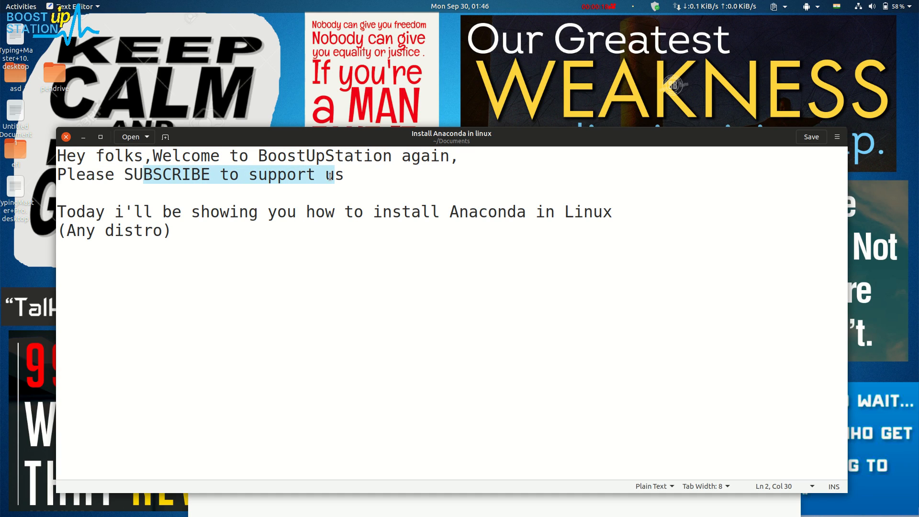
- Clear the highlights on the subscribe, Today and Any distro lines
left_click(86, 212)
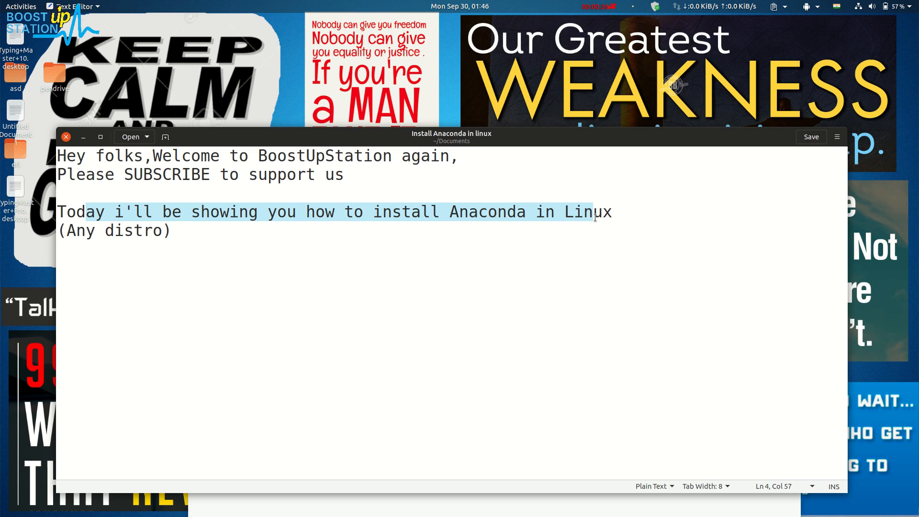
left_click(170, 230)
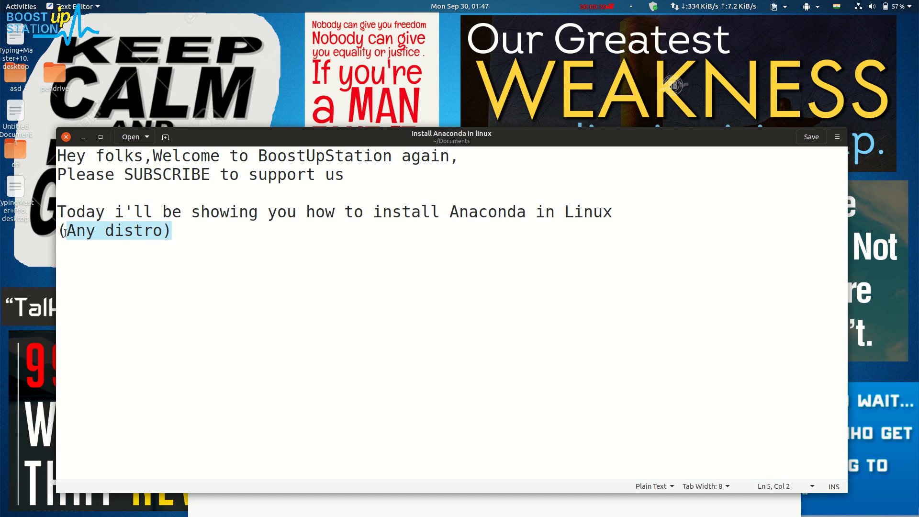
left_click(169, 231)
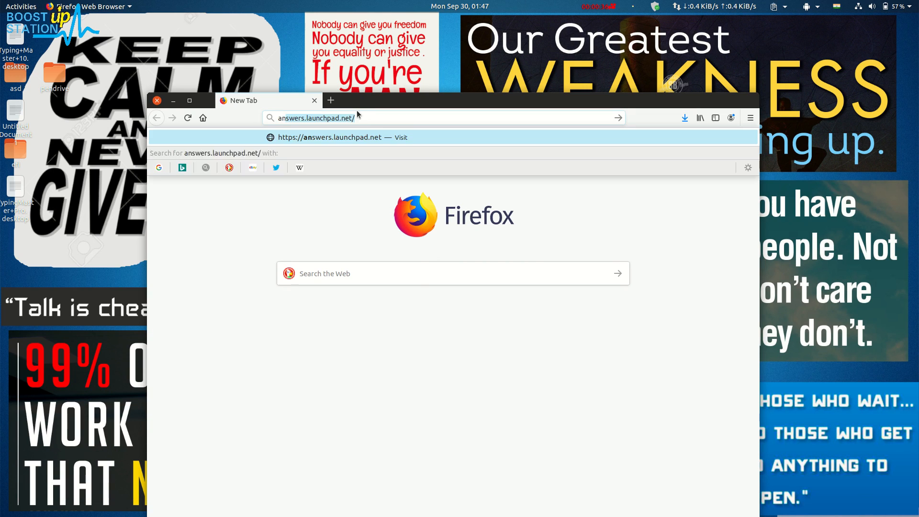
- Search DuckDuckGo for anaconda and reach anaconda.com's Linux installer download section
left_click(316, 117)
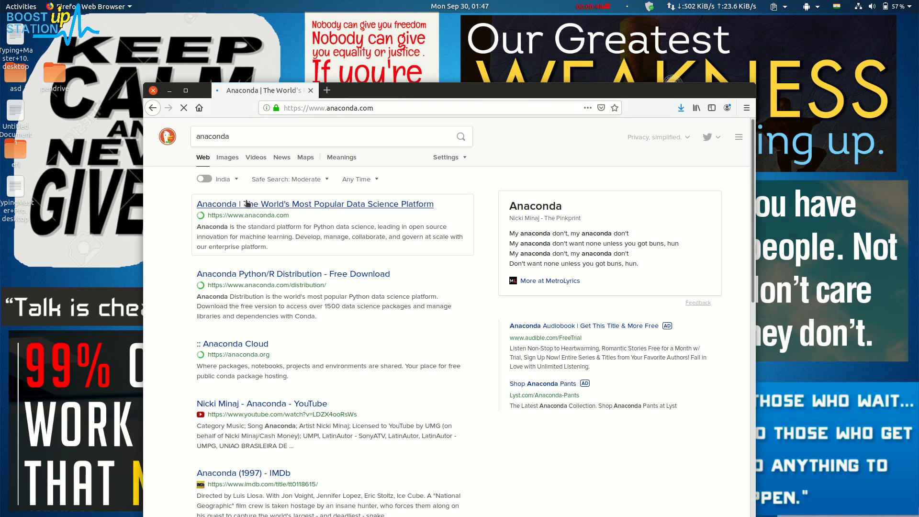
left_click(315, 204)
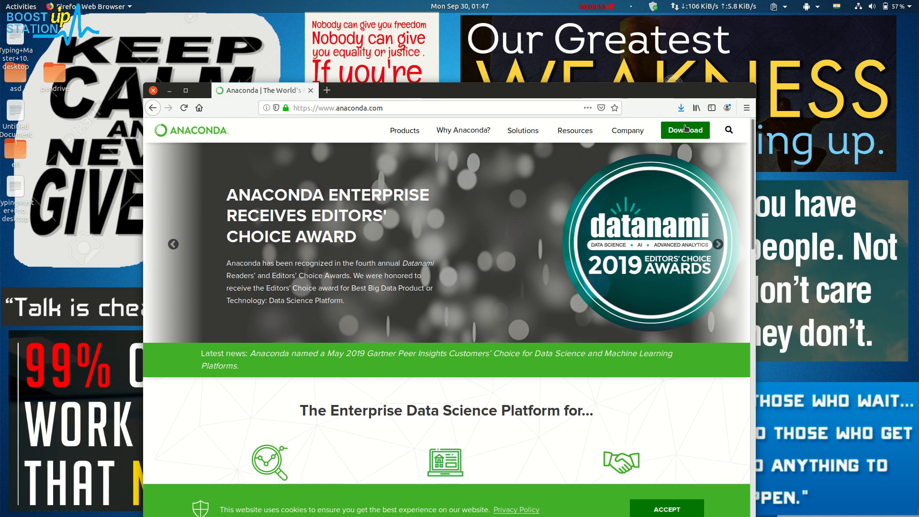
left_click(684, 130)
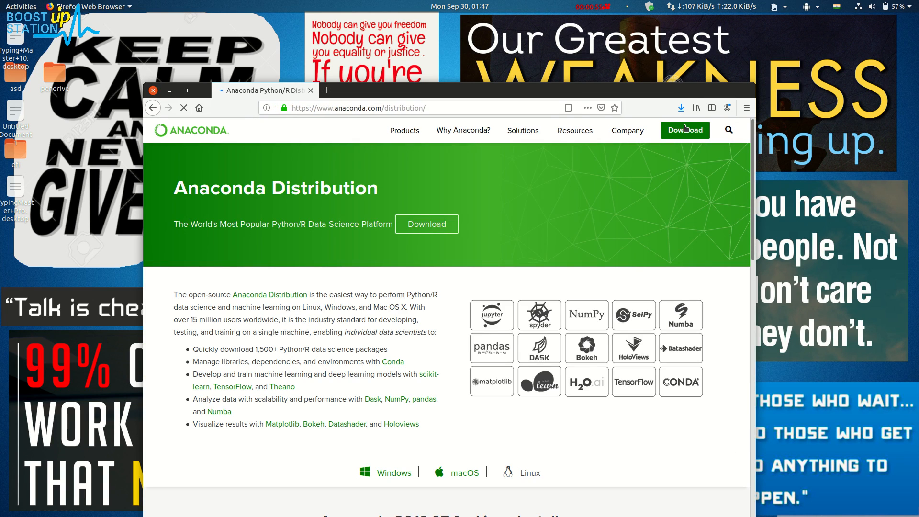
scroll("down", 3)
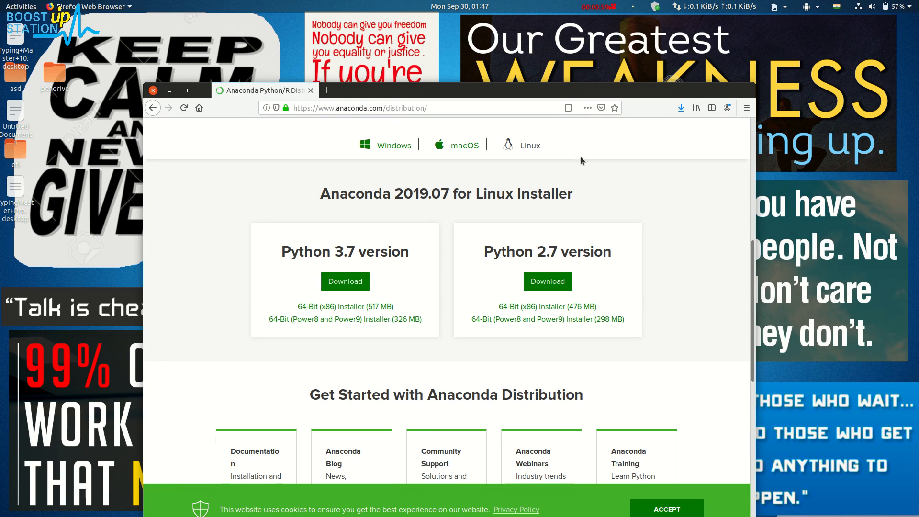
double_click(338, 251)
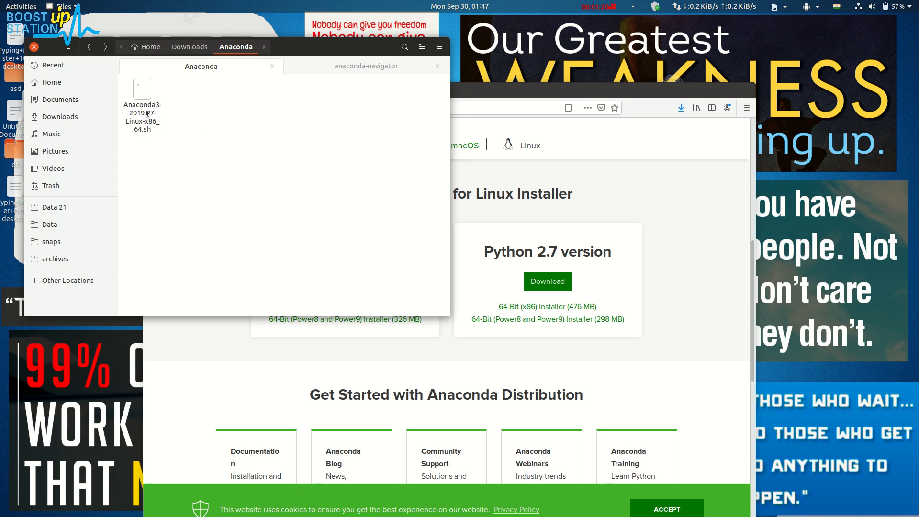
- Allow Anaconda3-2019.07-Linux-x86_64.sh to execute as a program via its Properties permissions
right_click(141, 108)
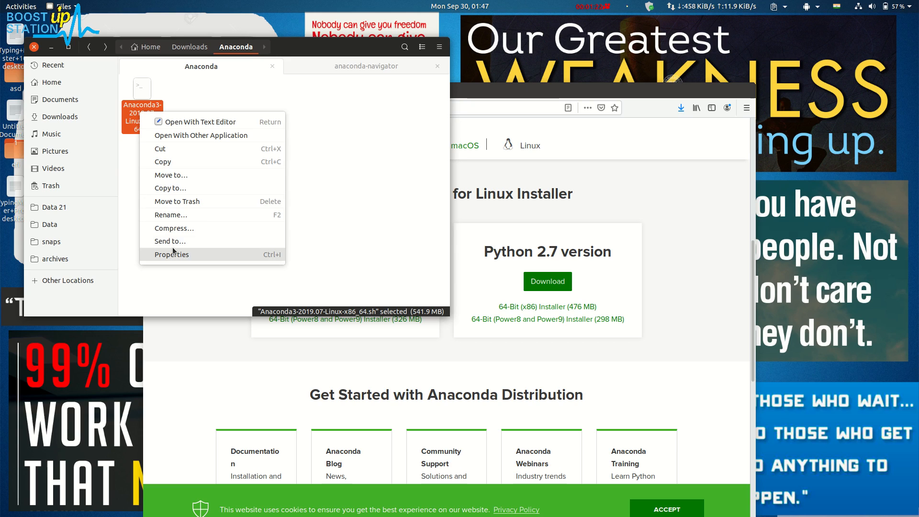
left_click(171, 254)
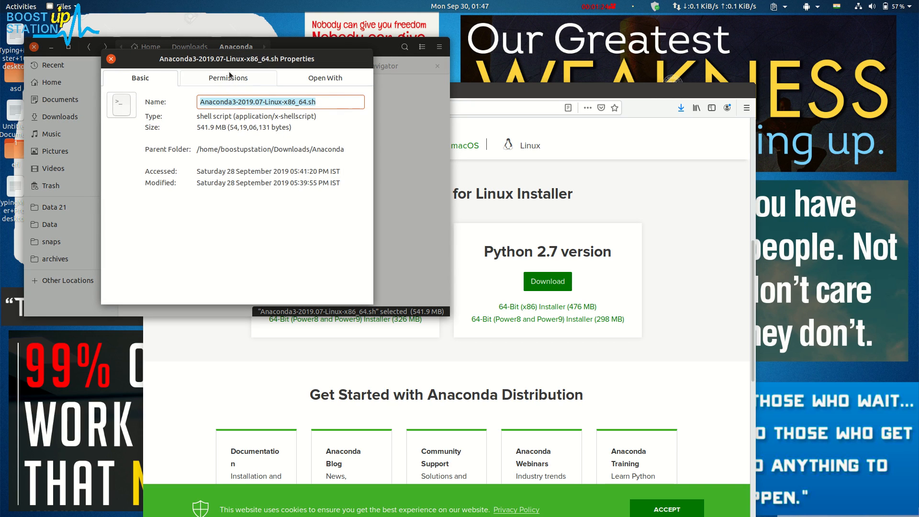
left_click(227, 78)
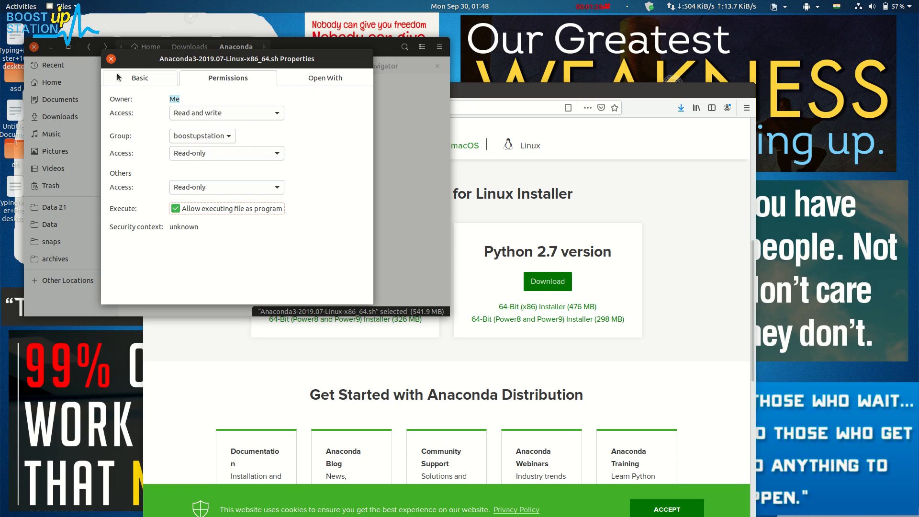
left_click(110, 58)
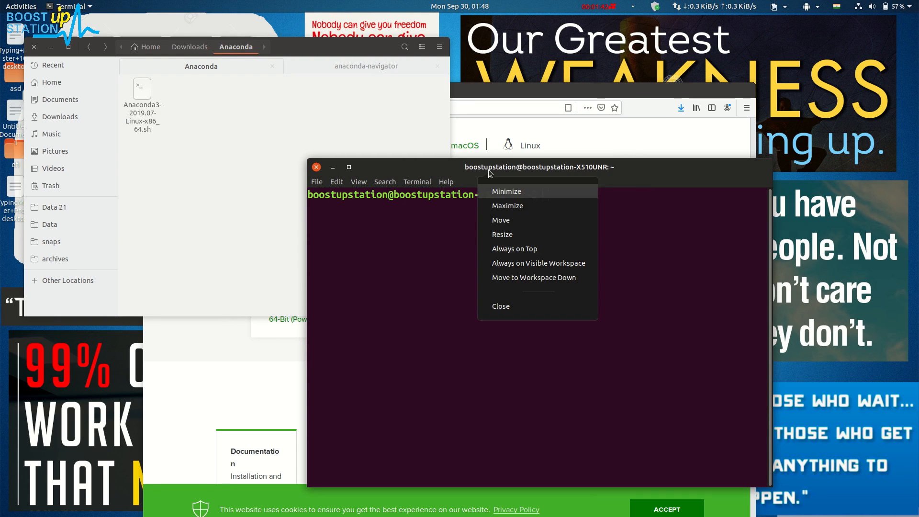
- Run the Anaconda3 installer, accept the license with yes, and keep the default anaconda3 location
left_click(410, 170)
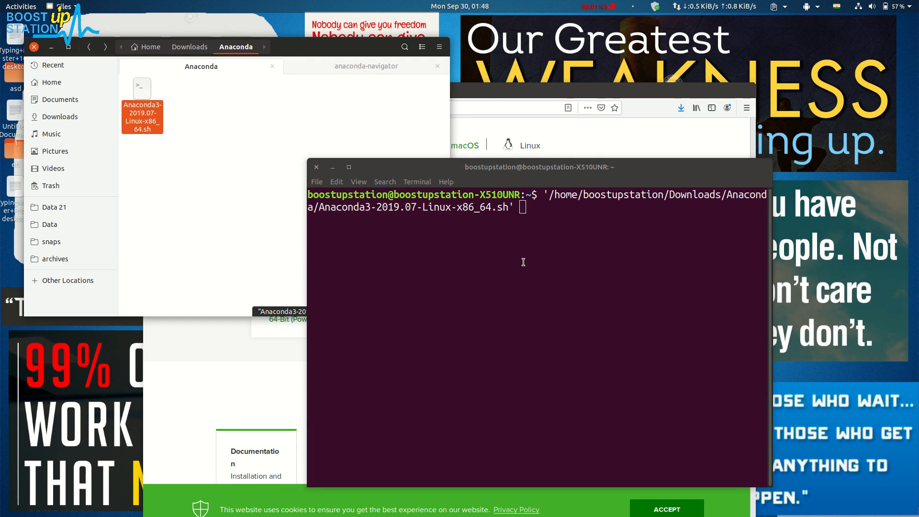
key("Return")
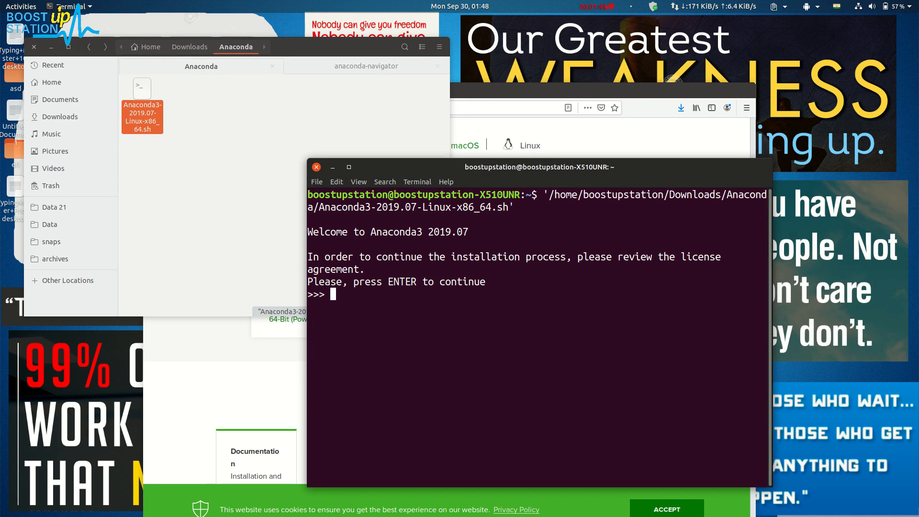
key("Return")
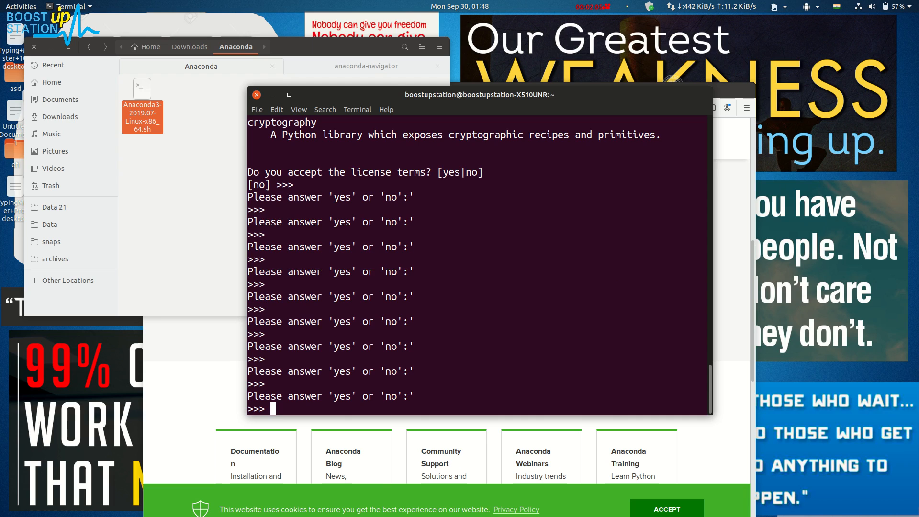
type("yes")
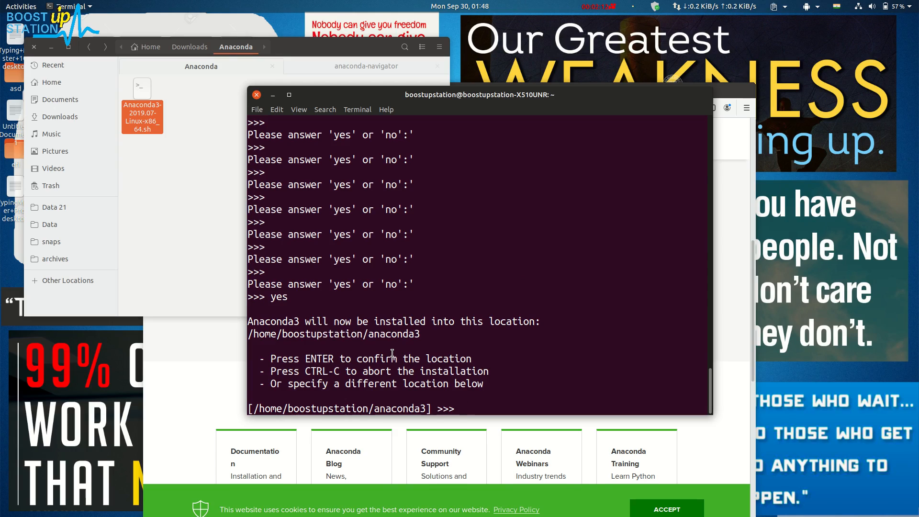
key("Return")
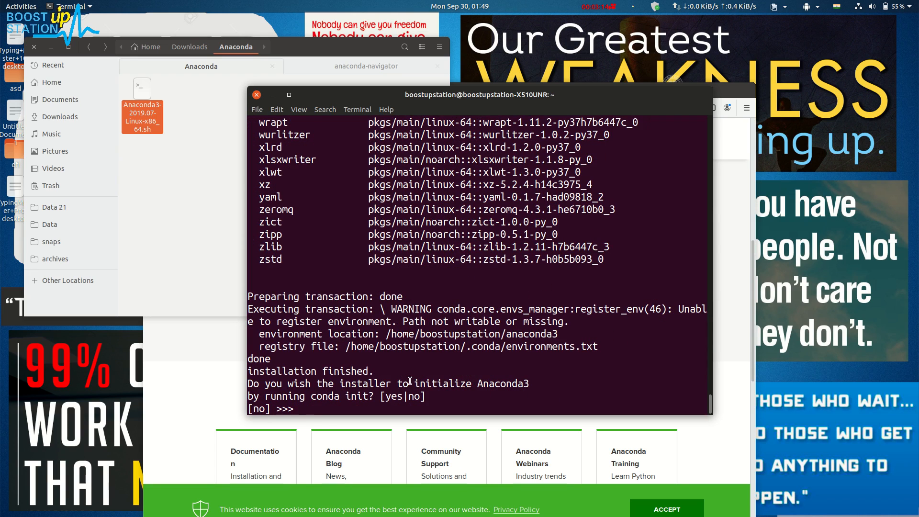
- Answer yes to the conda init prompt so .bashrc gets updated
double_click(445, 383)
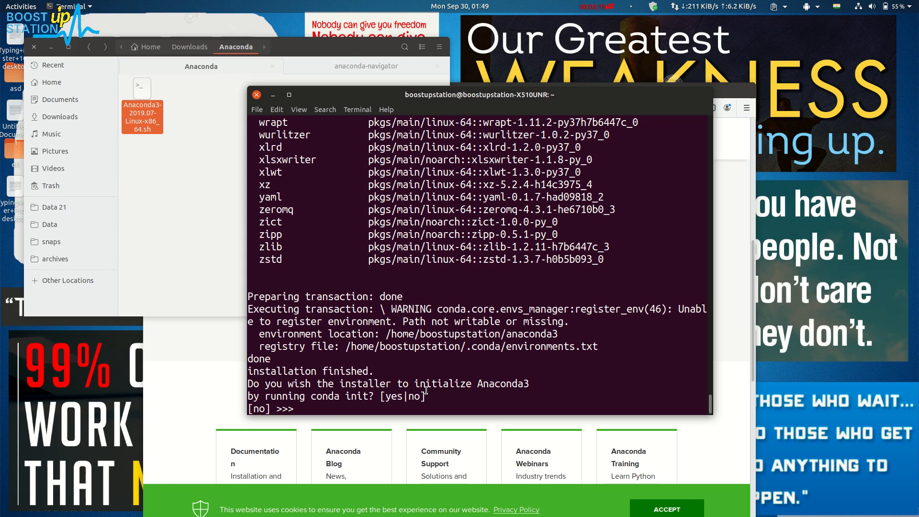
type("yes")
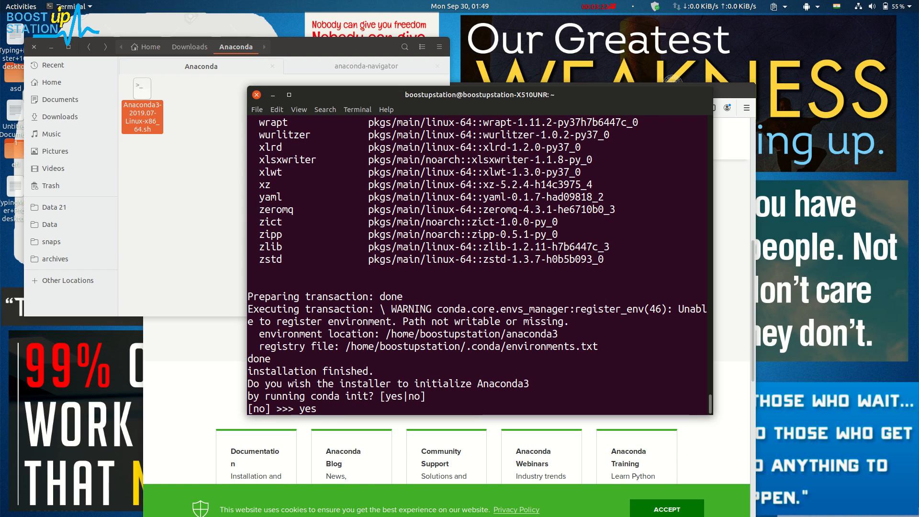
key("Return")
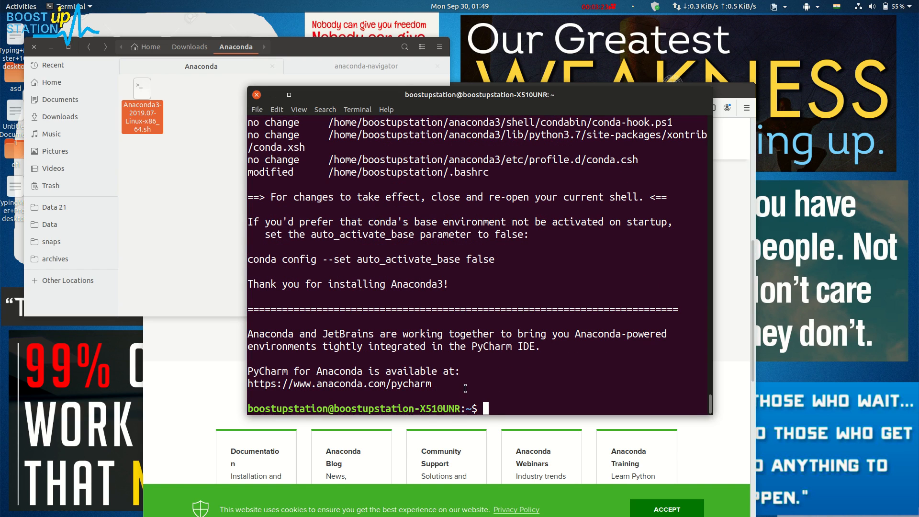
mouse_move(483, 391)
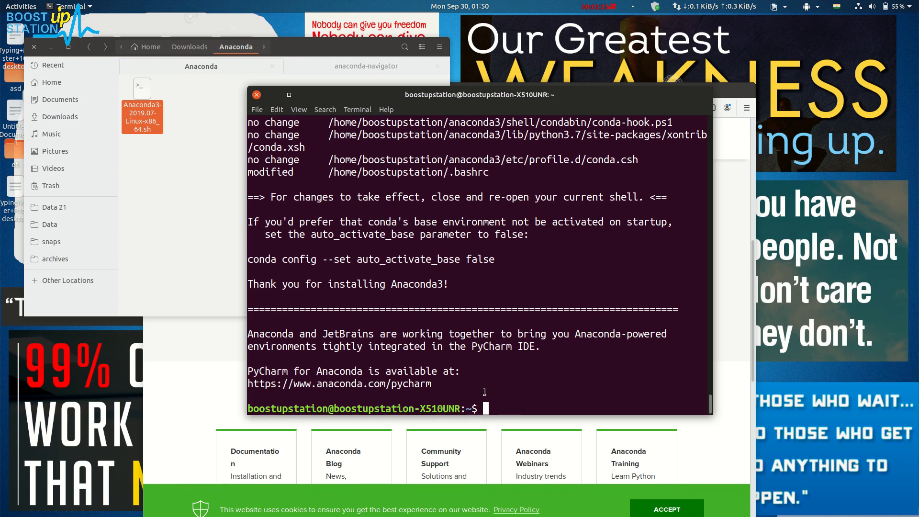
mouse_move(501, 388)
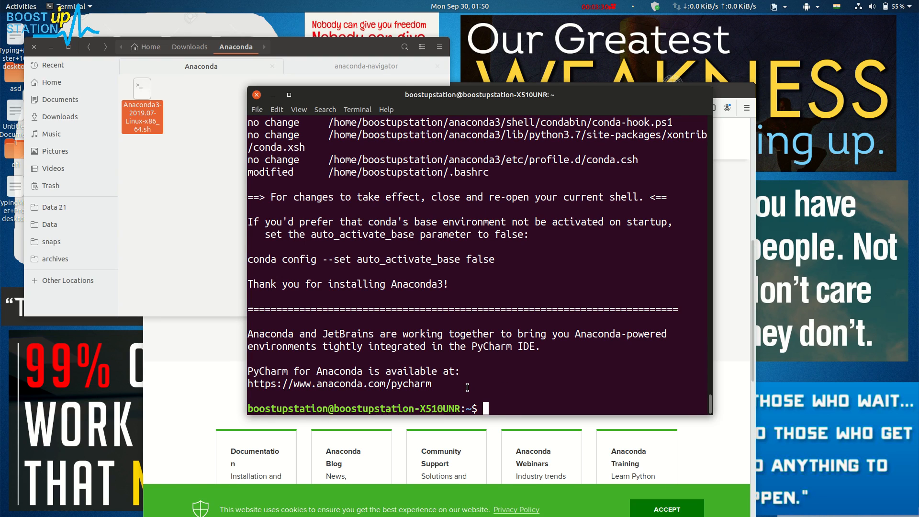
- Source .bashrc to activate the base environment
type("source")
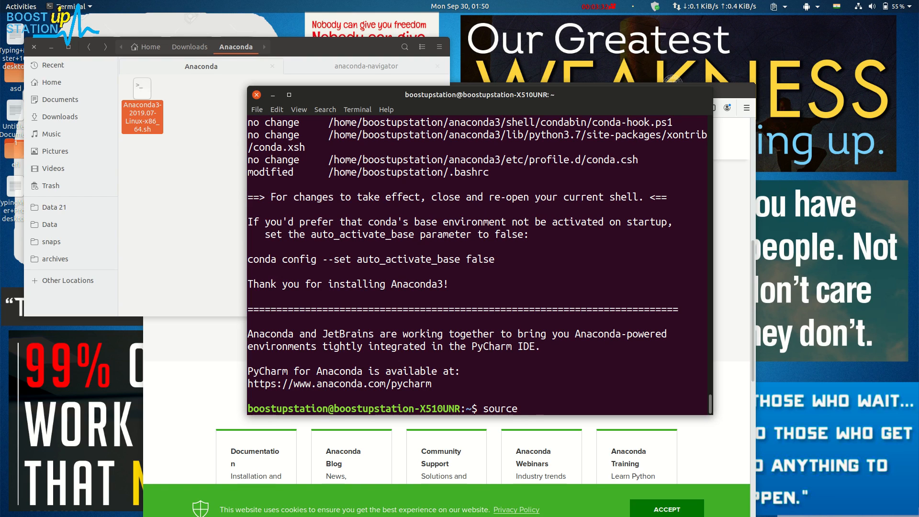
type(".bash")
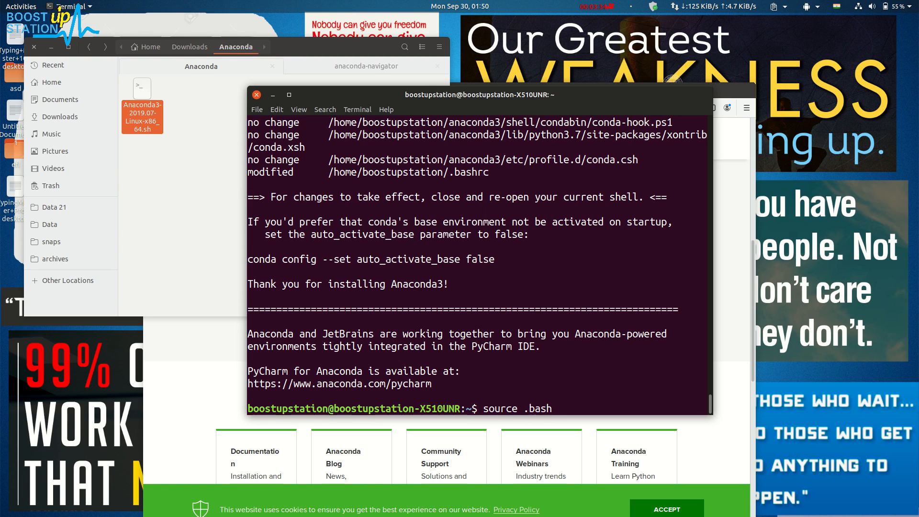
key("Return")
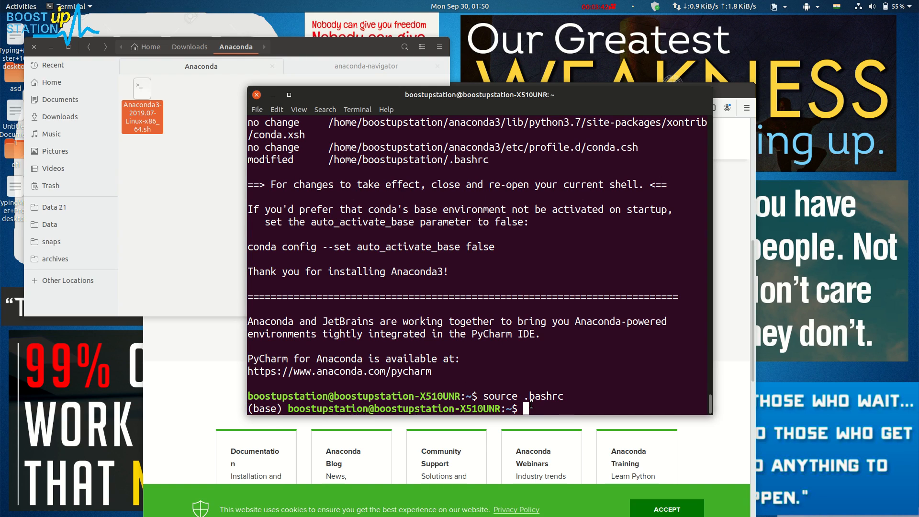
- Run anaconda-navigator to launch Anaconda Navigator
type("ana")
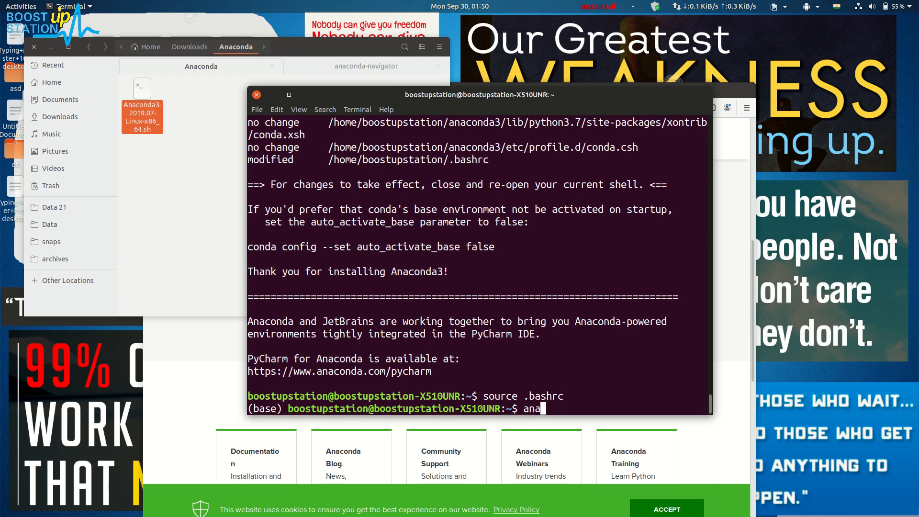
type("conda-na")
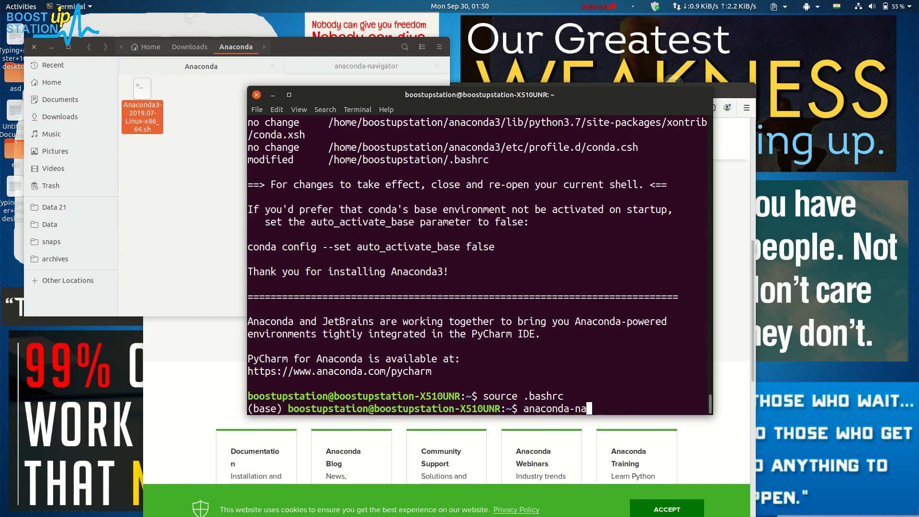
type("vigator")
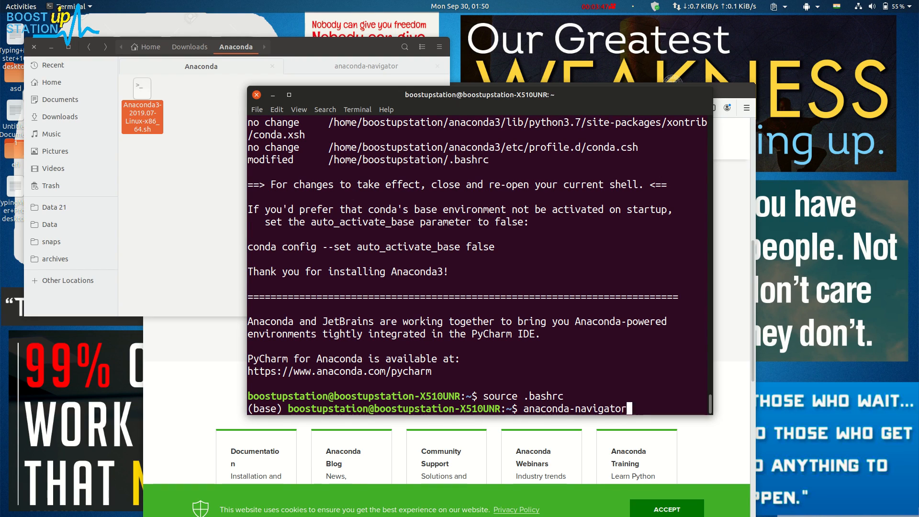
key("Return")
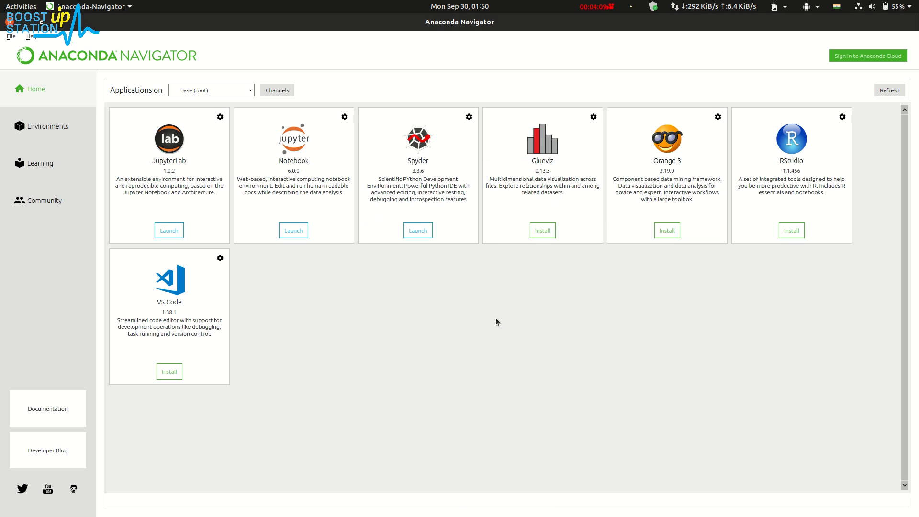
mouse_move(255, 170)
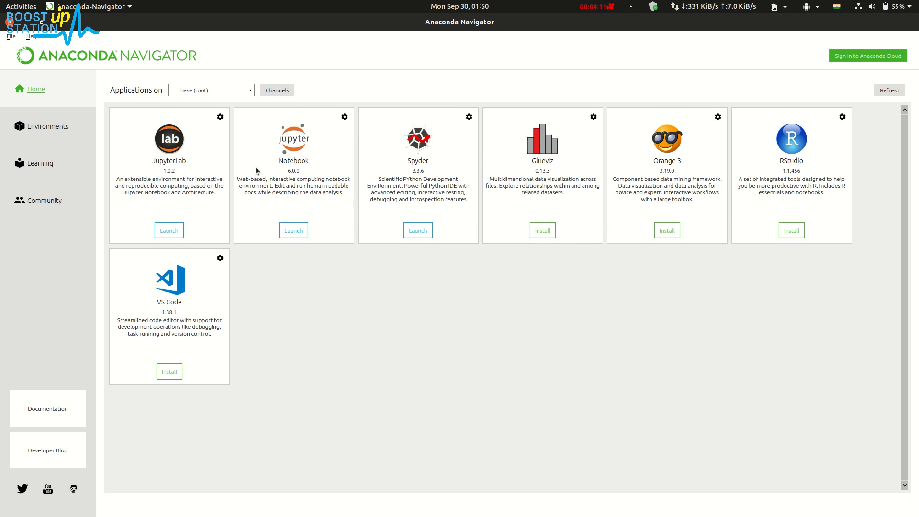
mouse_move(230, 192)
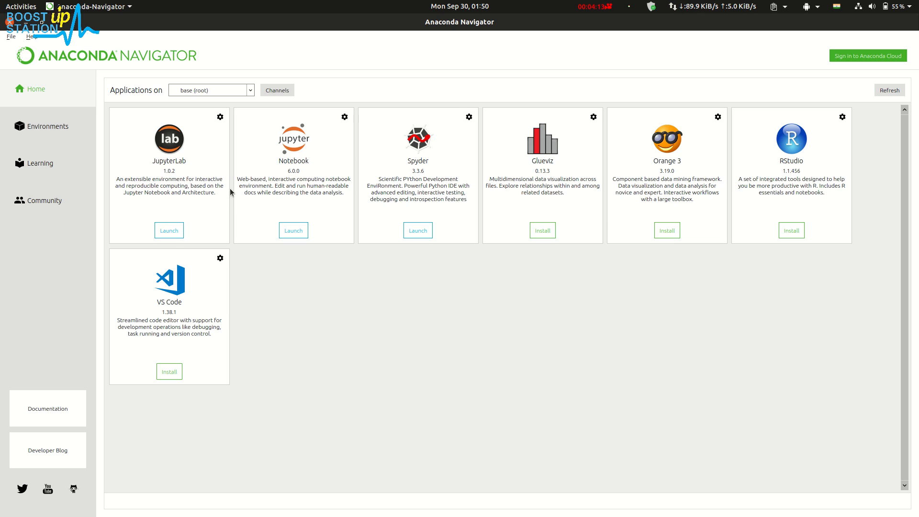
mouse_move(404, 169)
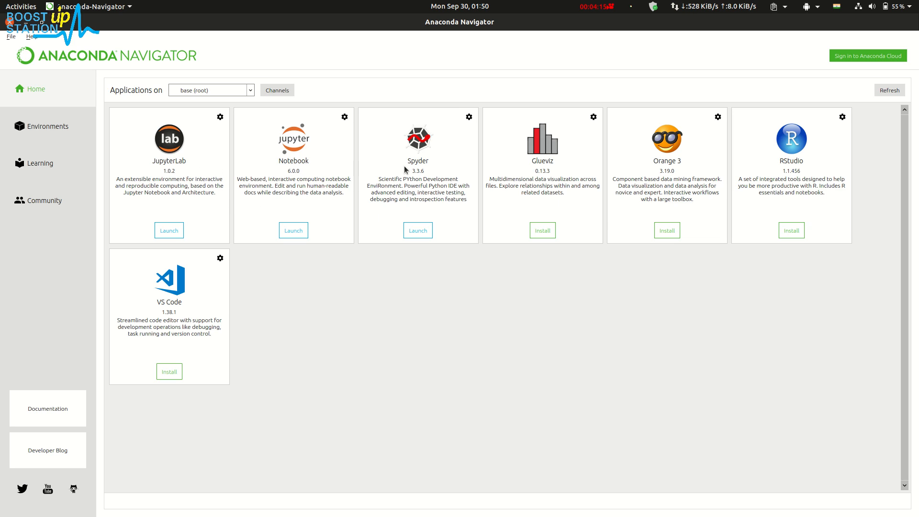
mouse_move(677, 279)
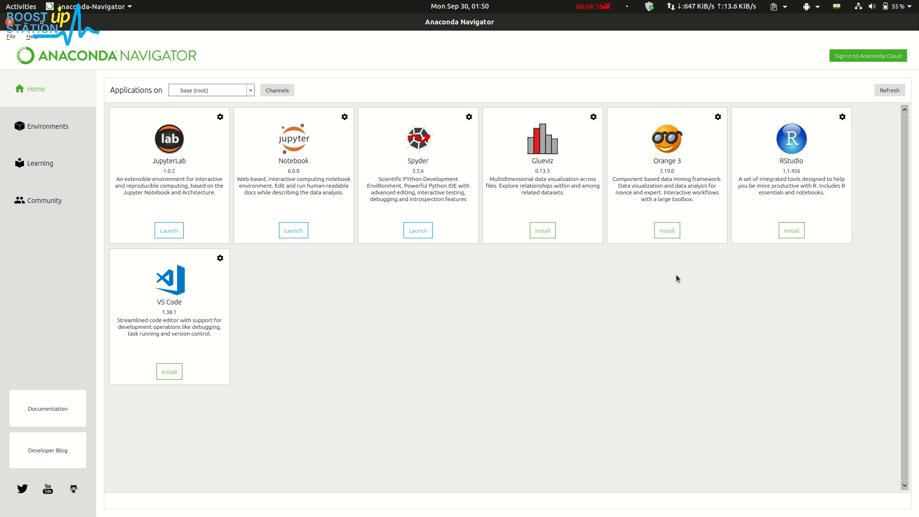
mouse_move(428, 269)
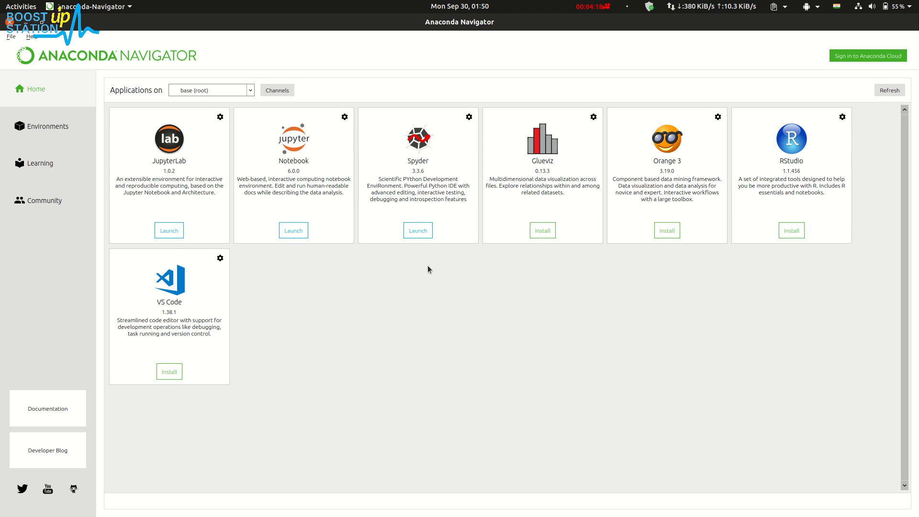
mouse_move(296, 186)
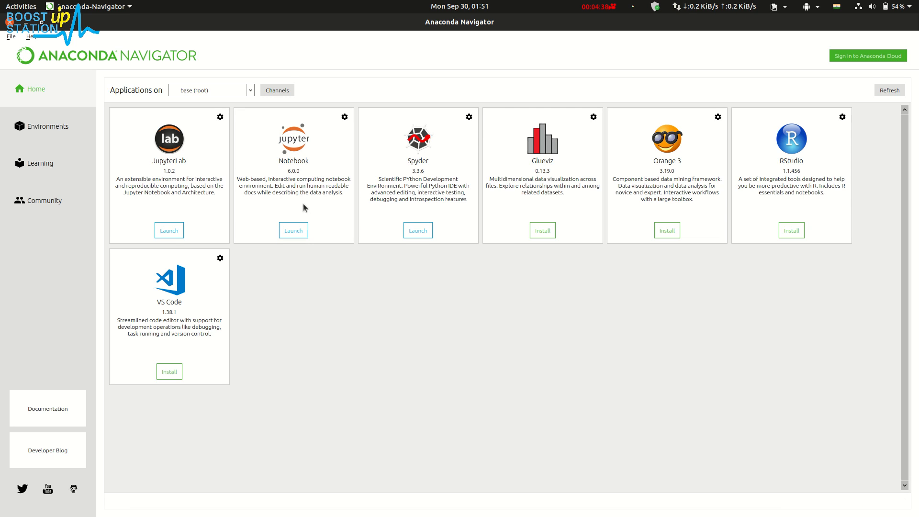
mouse_move(76, 251)
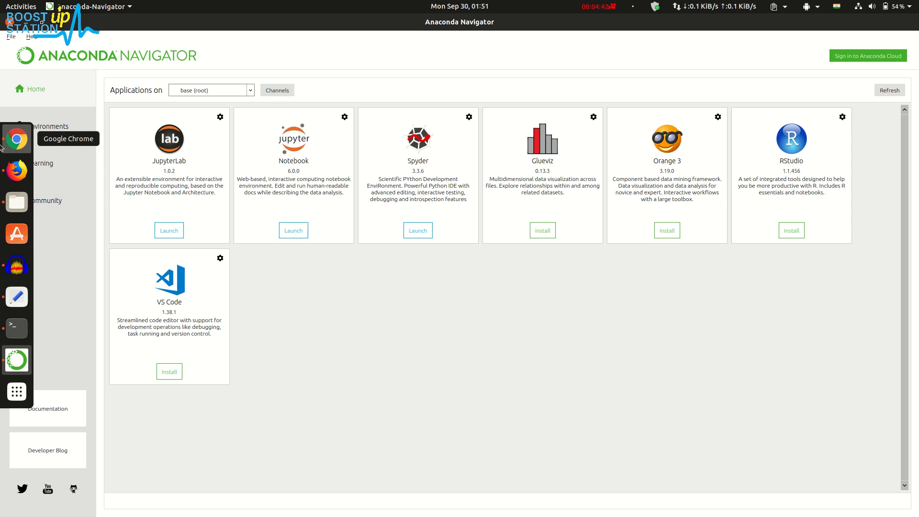
- Bring up the Jupyter home page and create a new folder
left_click(293, 229)
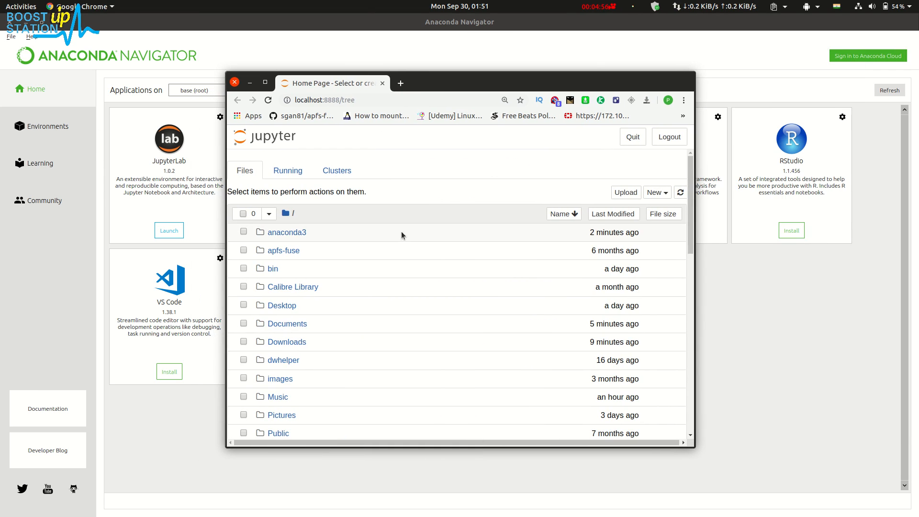
mouse_move(436, 181)
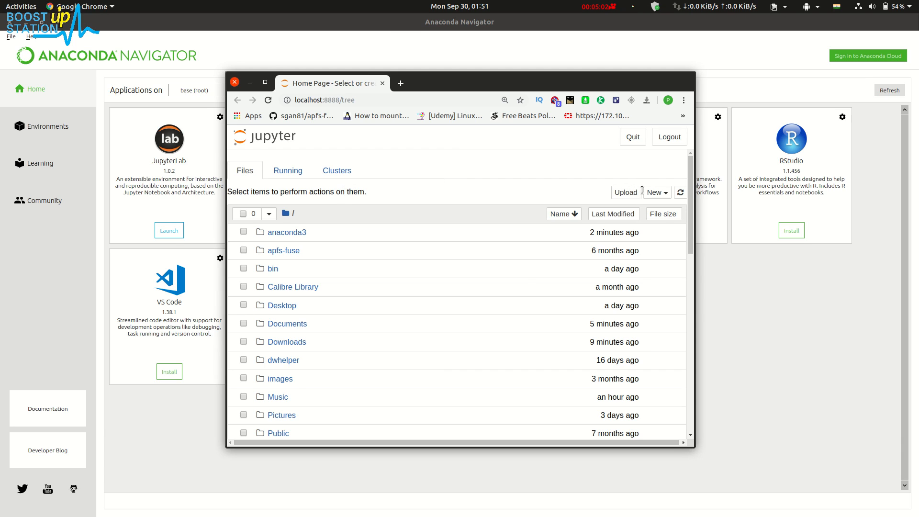
left_click(656, 193)
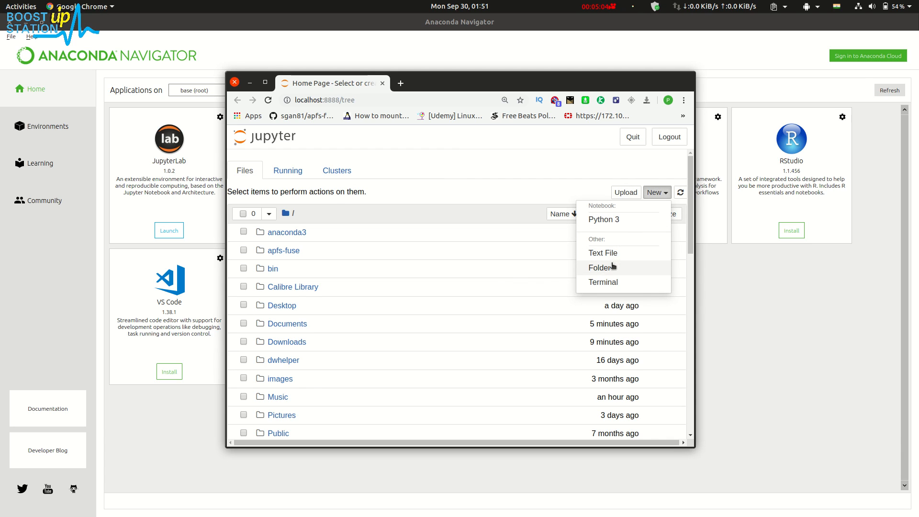
left_click(601, 267)
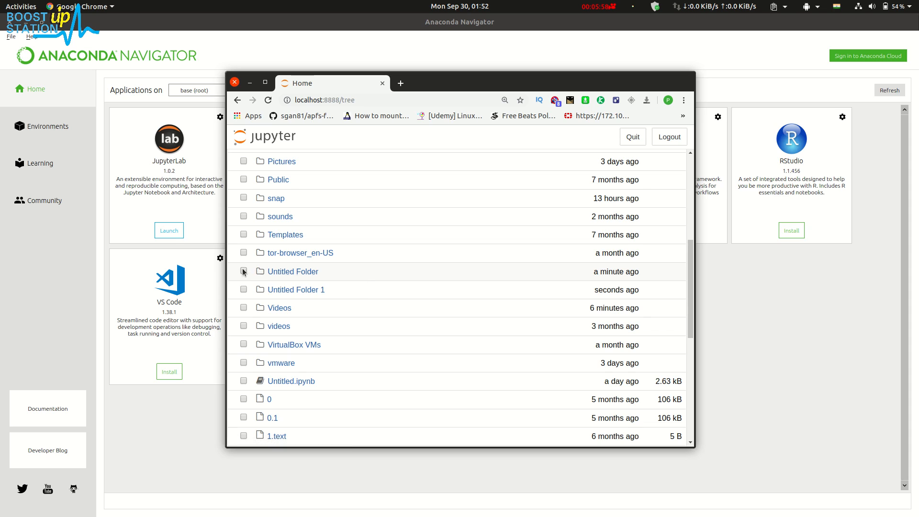
- Rename Untitled Folder to Python and open the Python folder
left_click(243, 271)
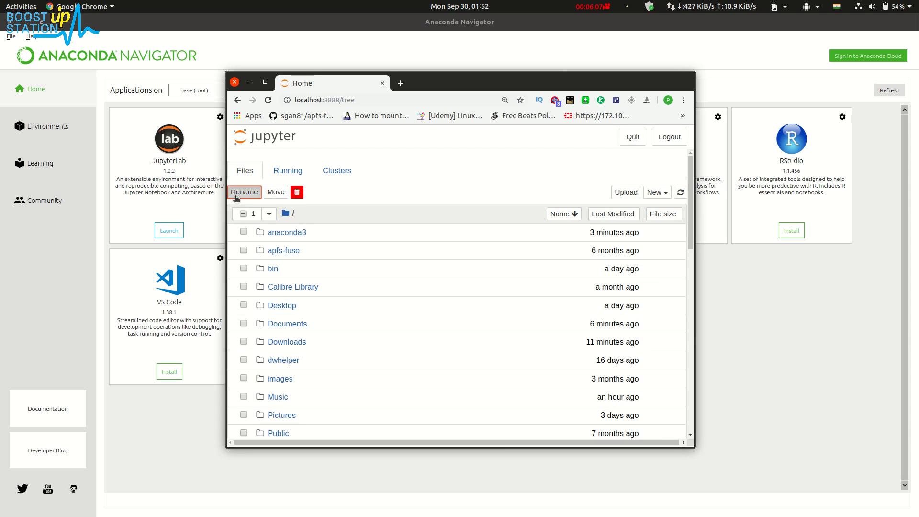
left_click(243, 191)
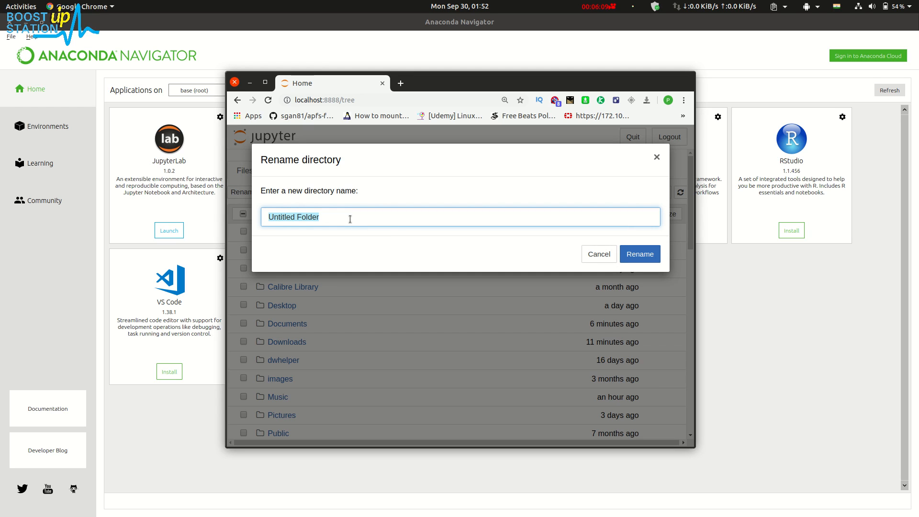
type("Python")
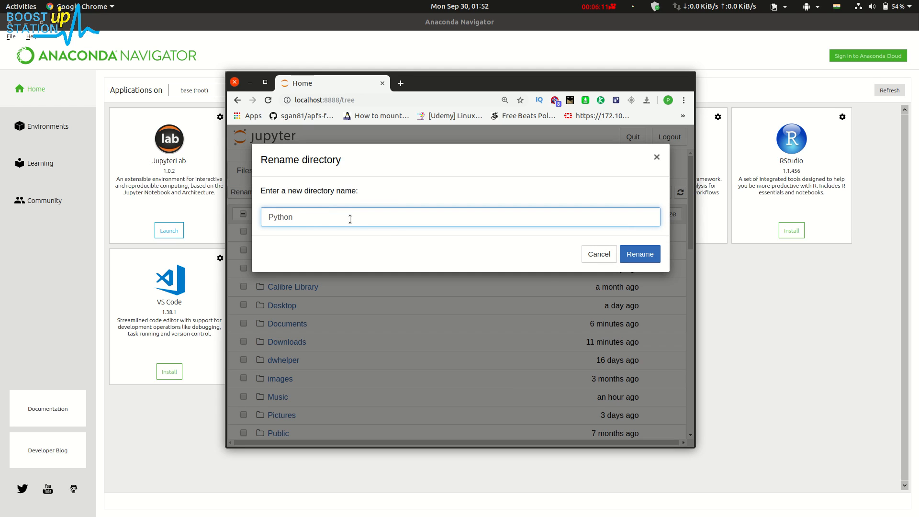
left_click(639, 254)
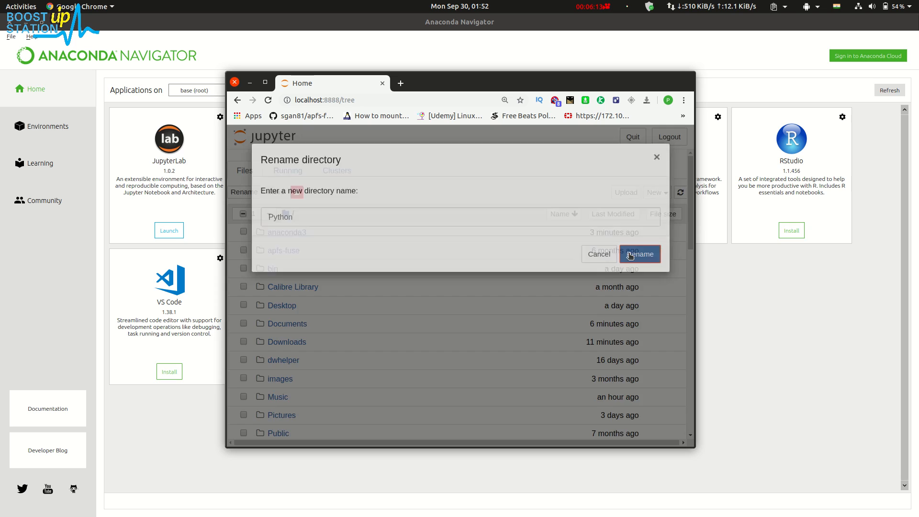
left_click(640, 254)
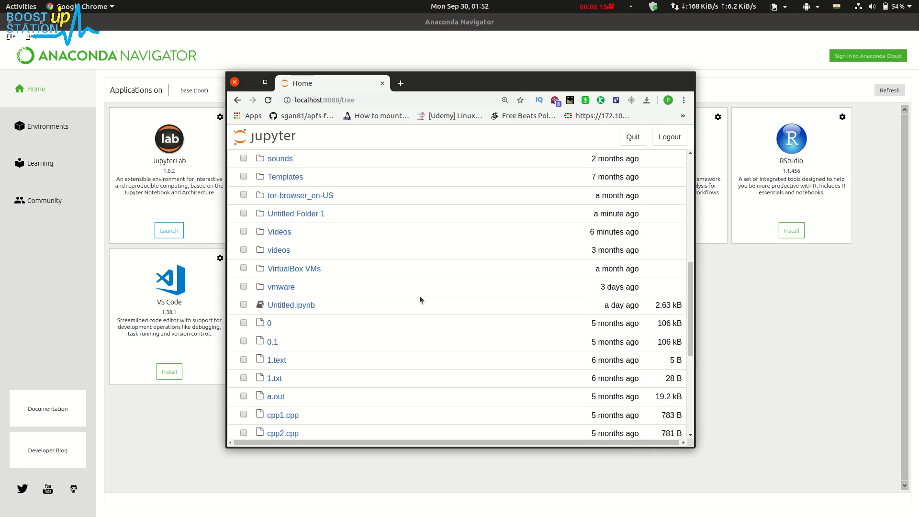
scroll("up", 3)
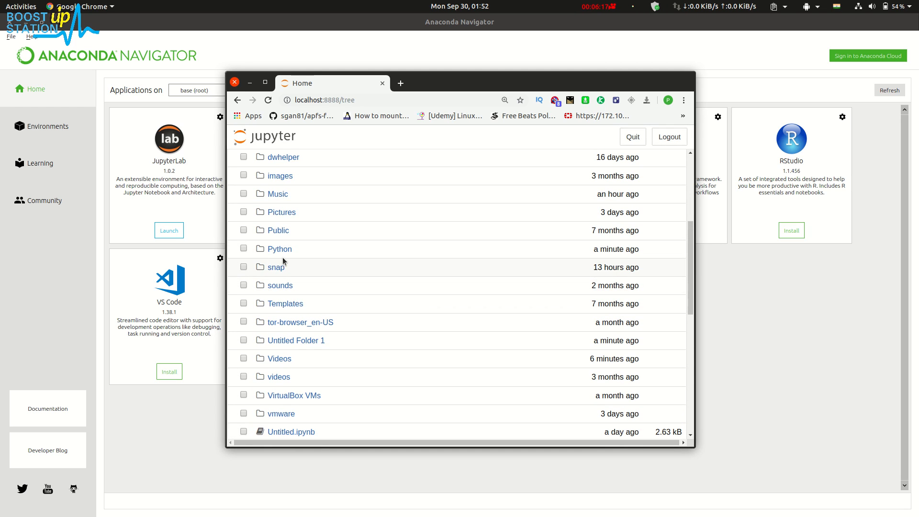
left_click(280, 248)
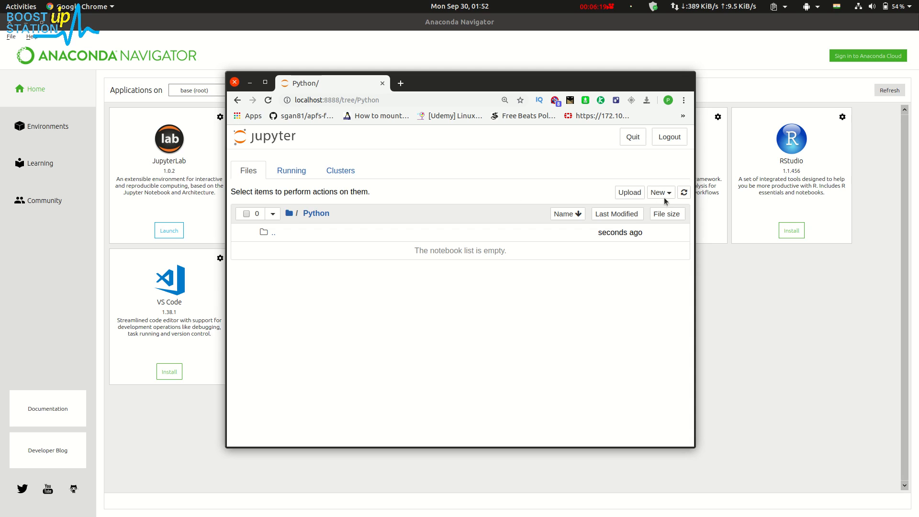
- Create a Python 3 notebook, run print("hey"), then leave without saving
left_click(660, 192)
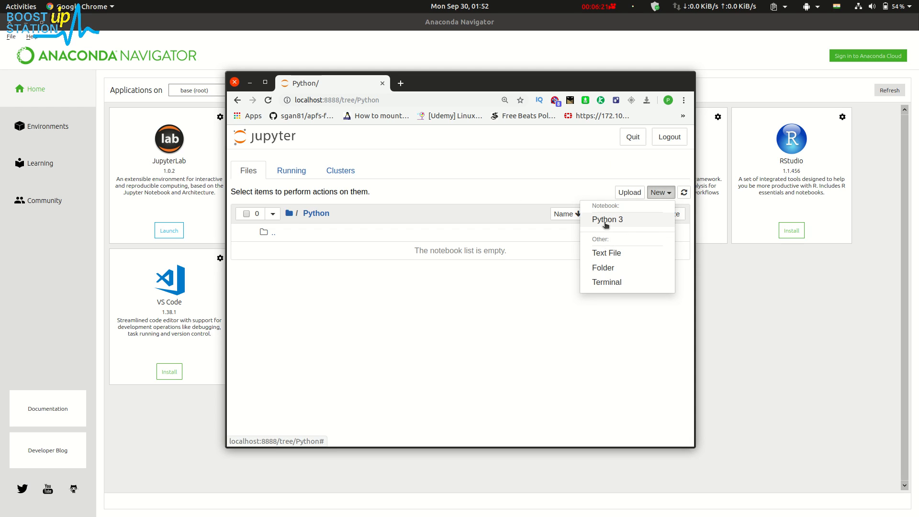
left_click(606, 219)
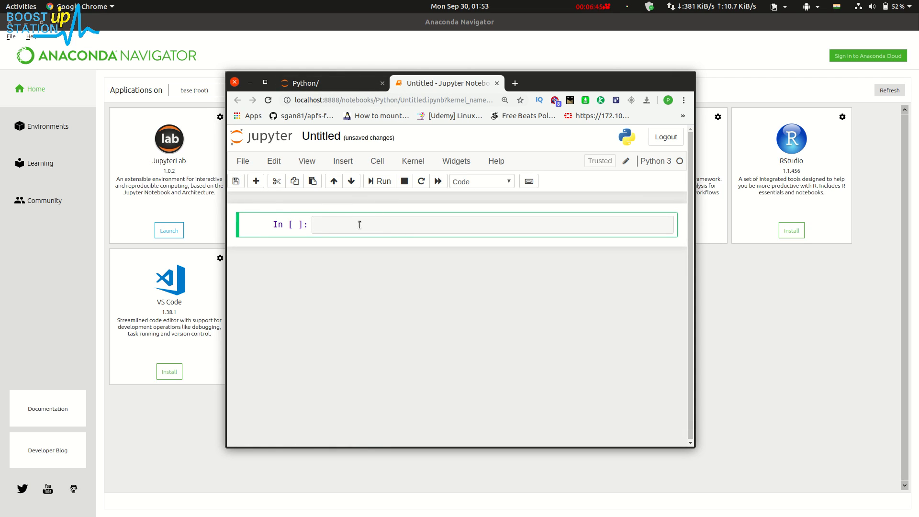
type("print (\"")
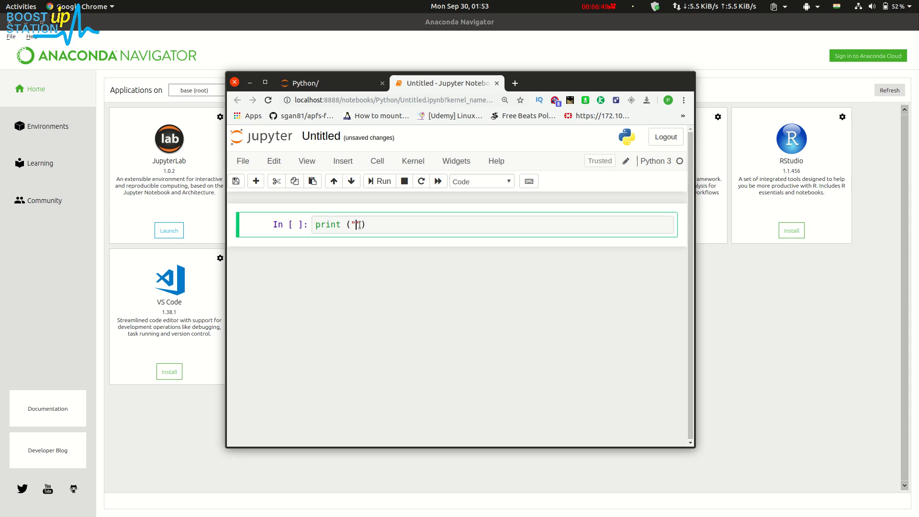
type("ey")
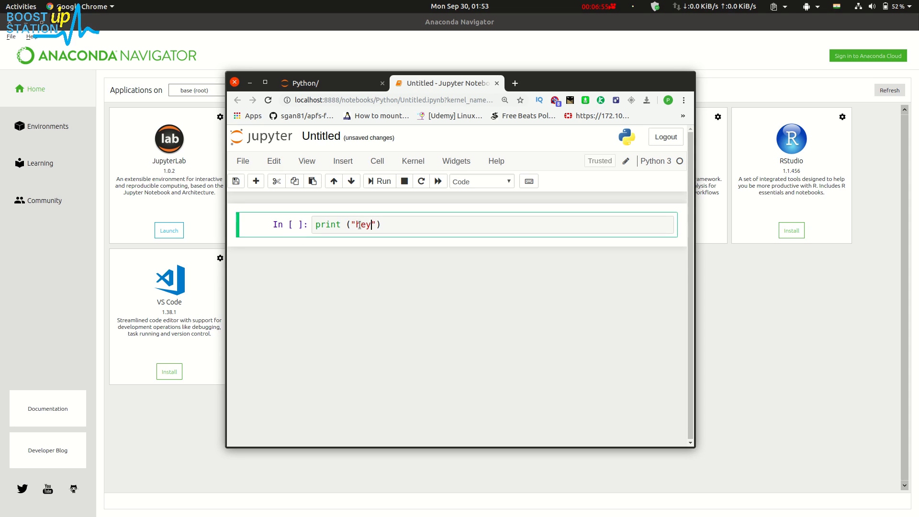
left_click(378, 181)
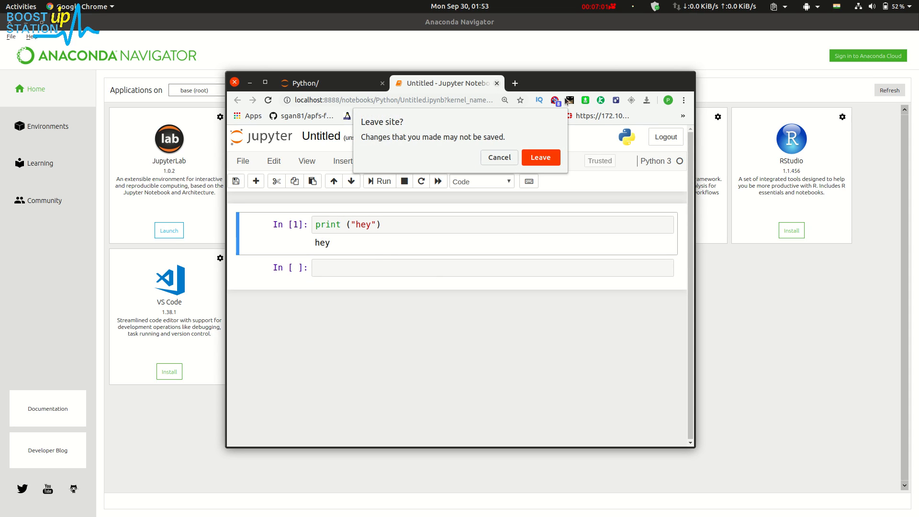
left_click(540, 157)
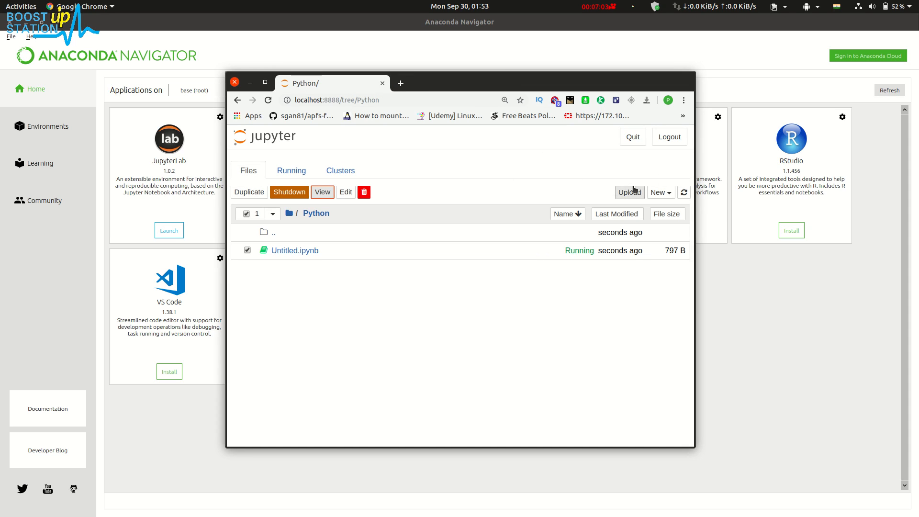
- Log out of Jupyter, close its browser window, and quit Navigator with the notebook
left_click(668, 137)
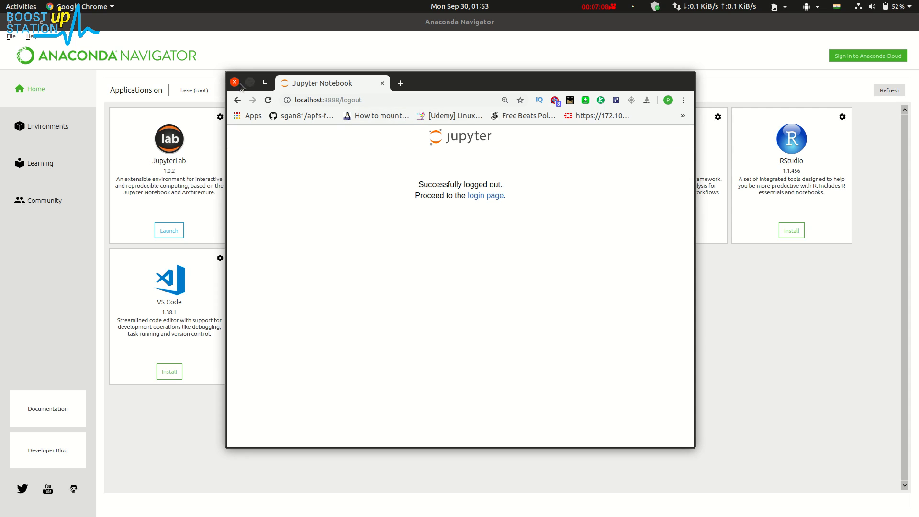
left_click(234, 82)
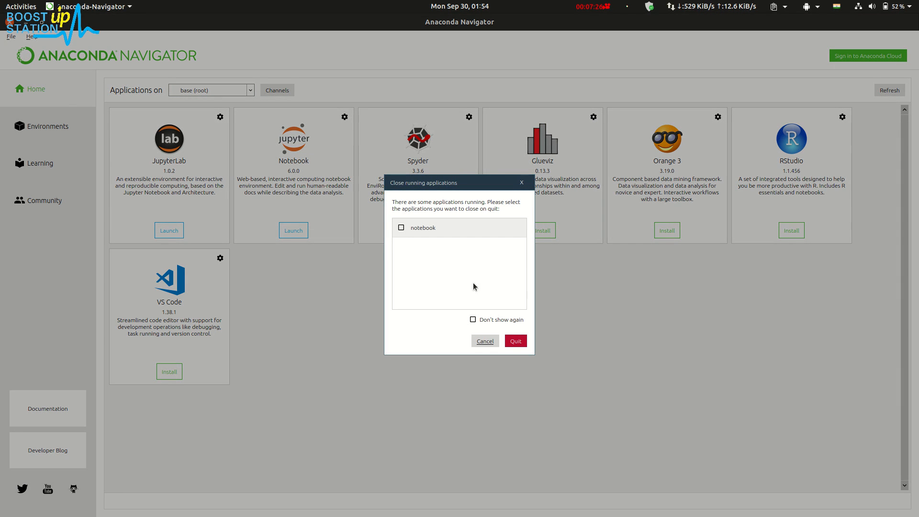
left_click(401, 228)
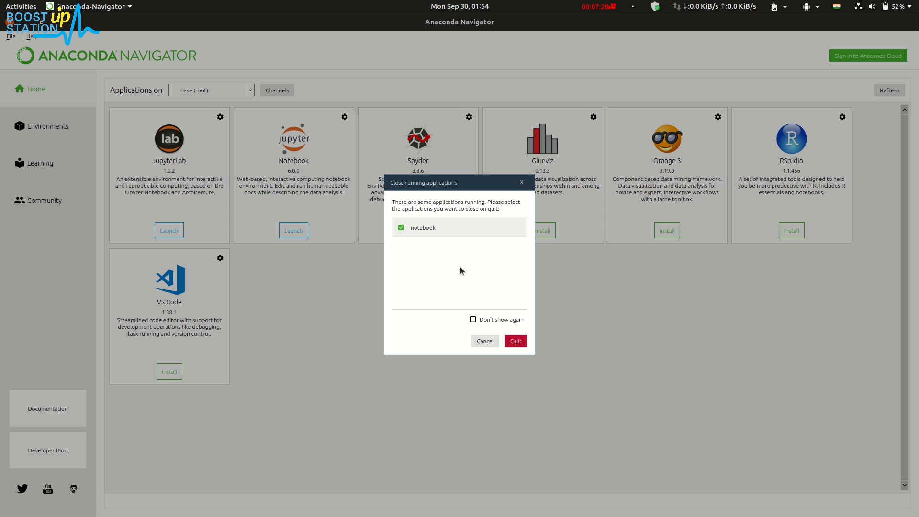
left_click(515, 340)
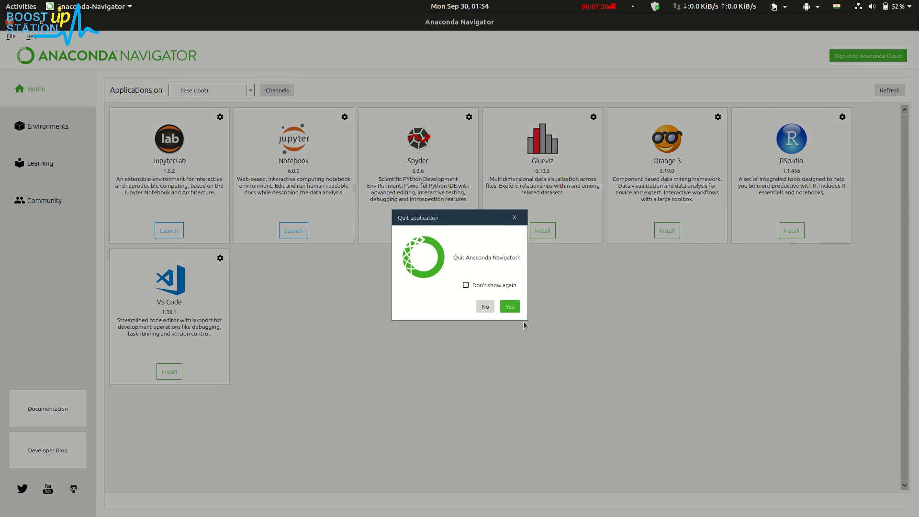
left_click(508, 307)
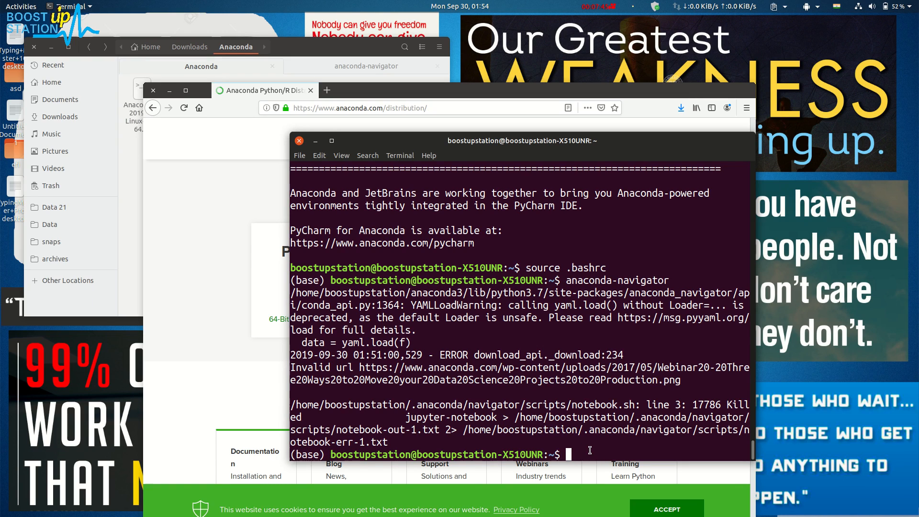
- Run 'source deactivate', then rerun anaconda-navigator, which now reports command not found
type("source")
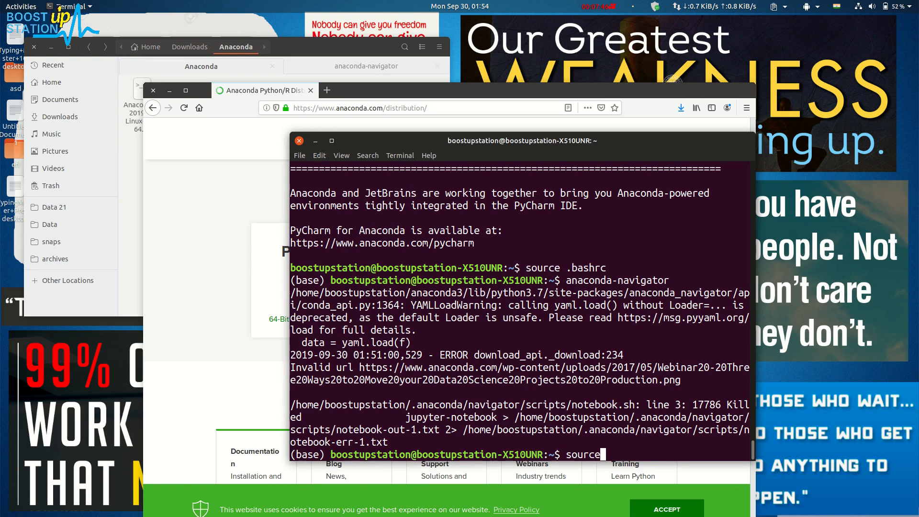
type("deac")
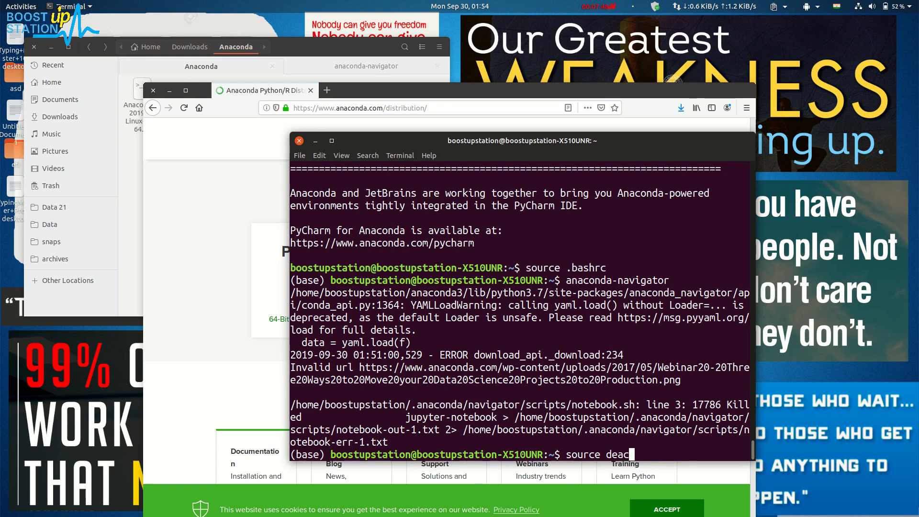
key("Return")
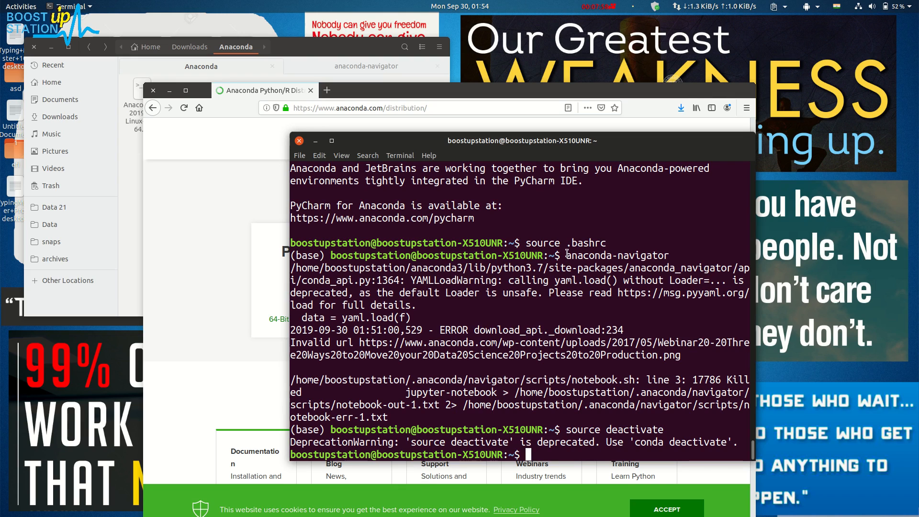
double_click(616, 255)
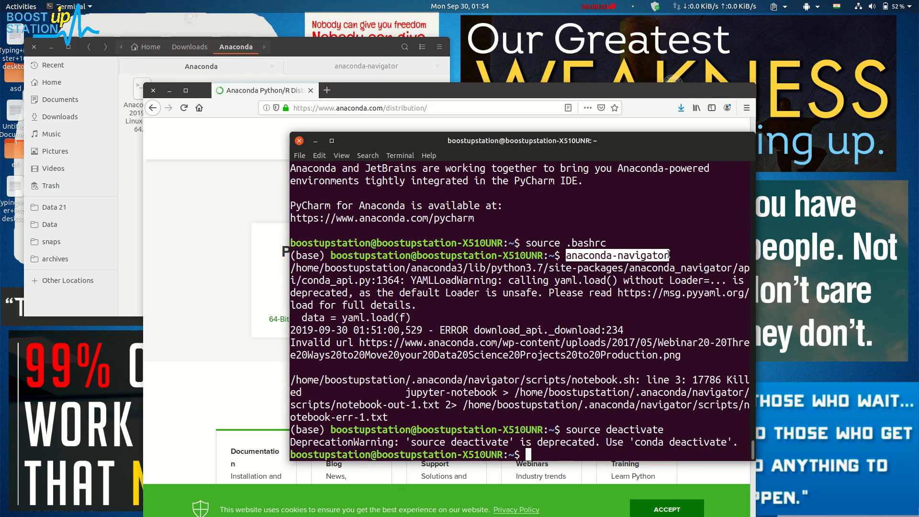
key("Return")
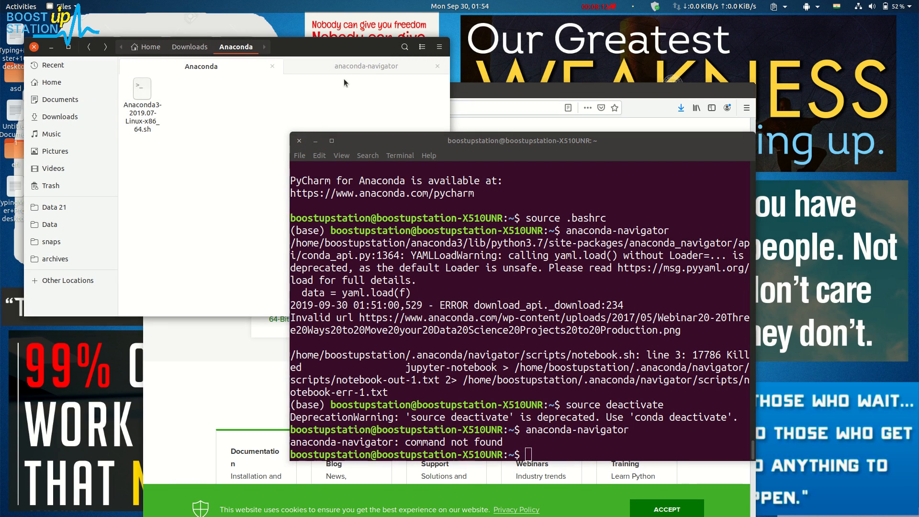
- Make anaconda-navigator.sh executable and enter its full path in the terminal
left_click(366, 66)
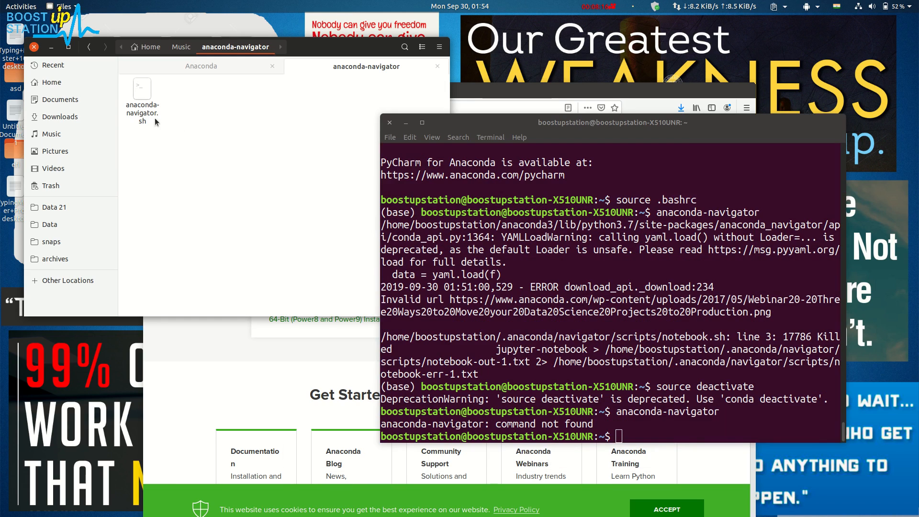
right_click(142, 94)
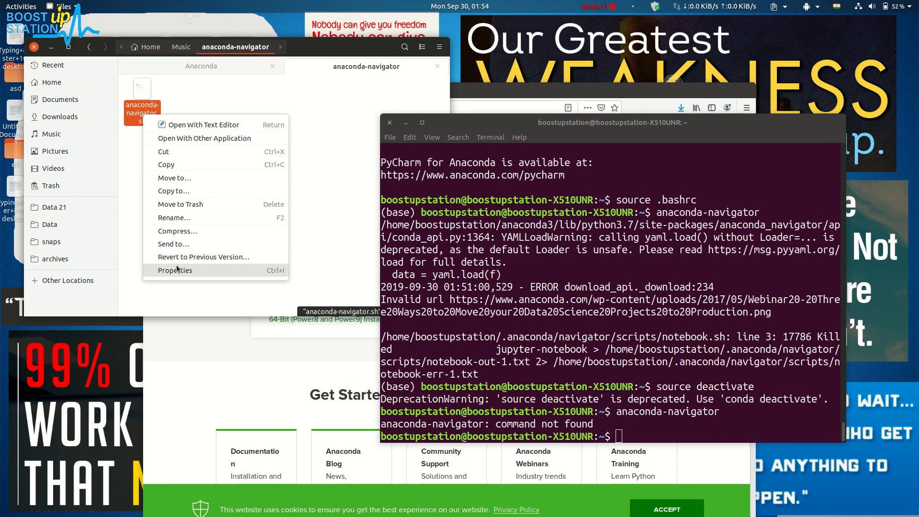
left_click(175, 270)
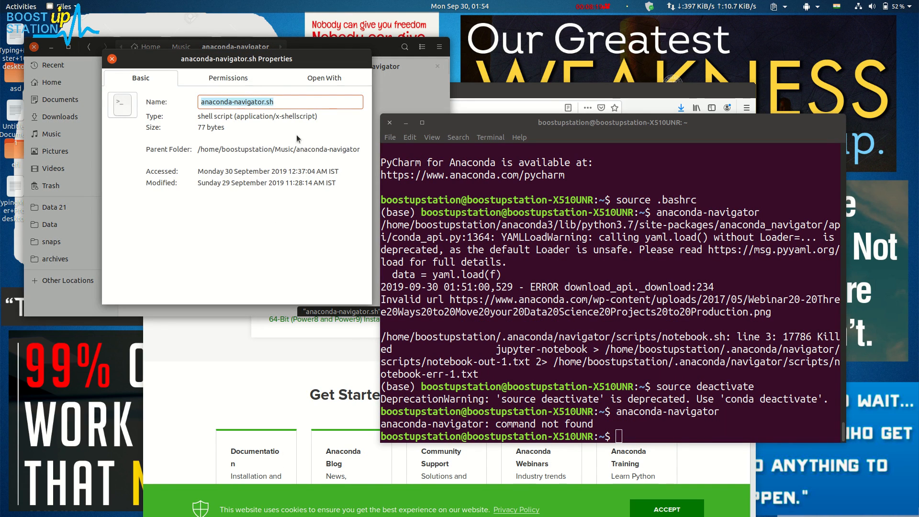
left_click(227, 78)
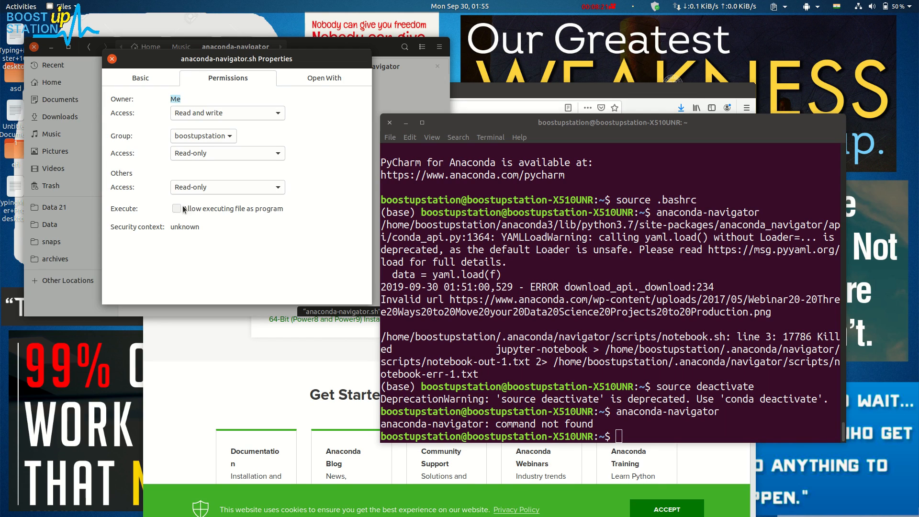
left_click(177, 208)
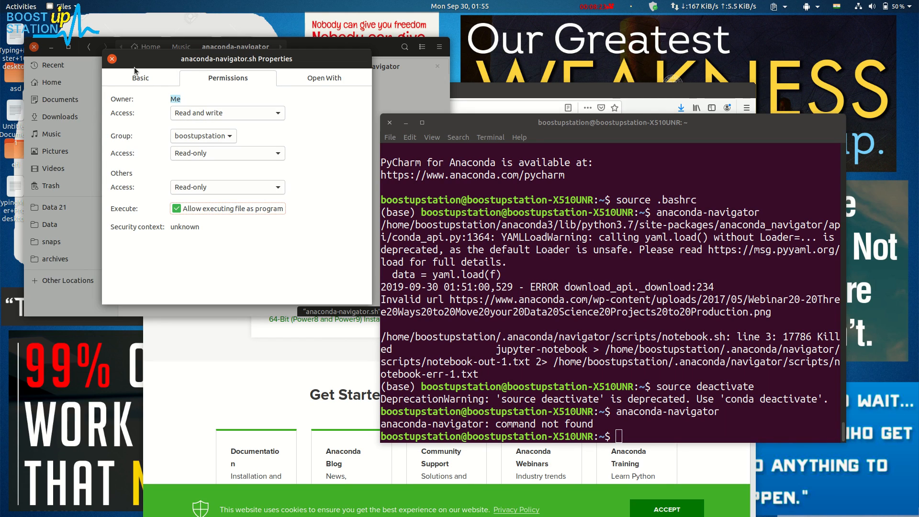
left_click(112, 58)
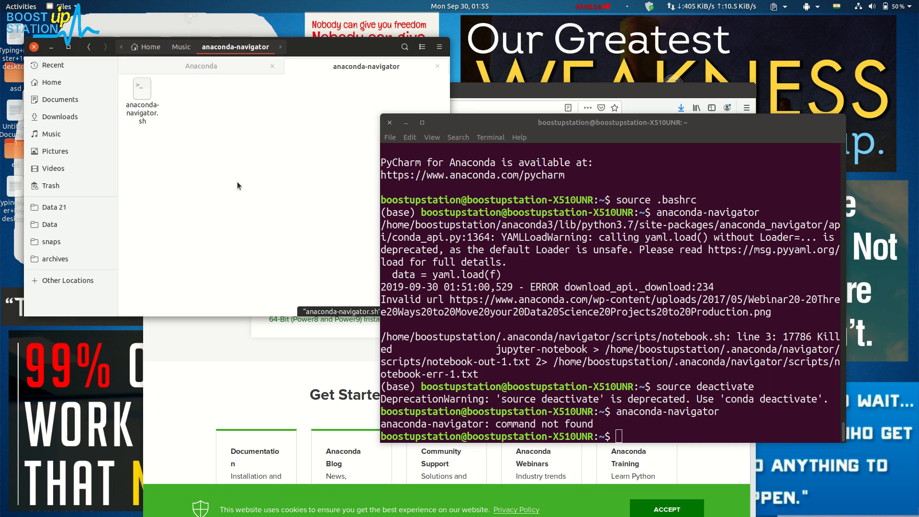
left_click(142, 97)
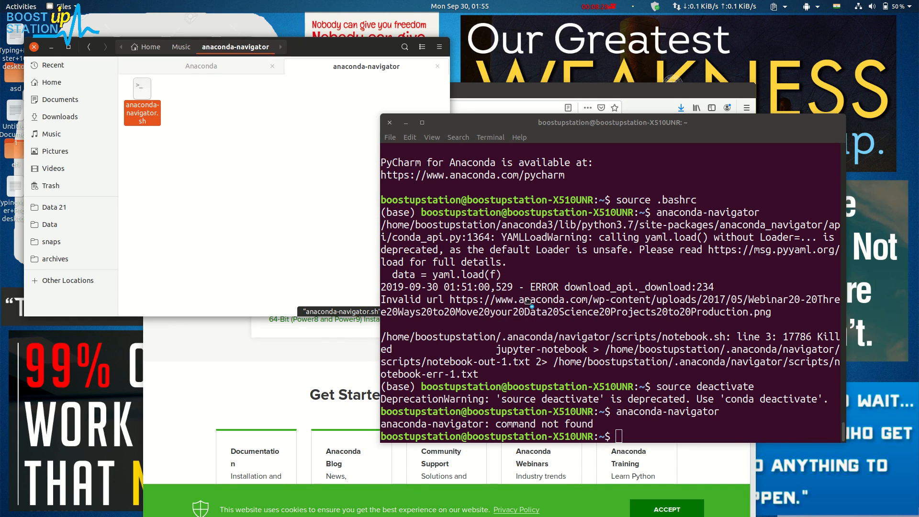
type("'/home/boostupstation/Music/anaconda-navigator/anaconda-navigator.sh'")
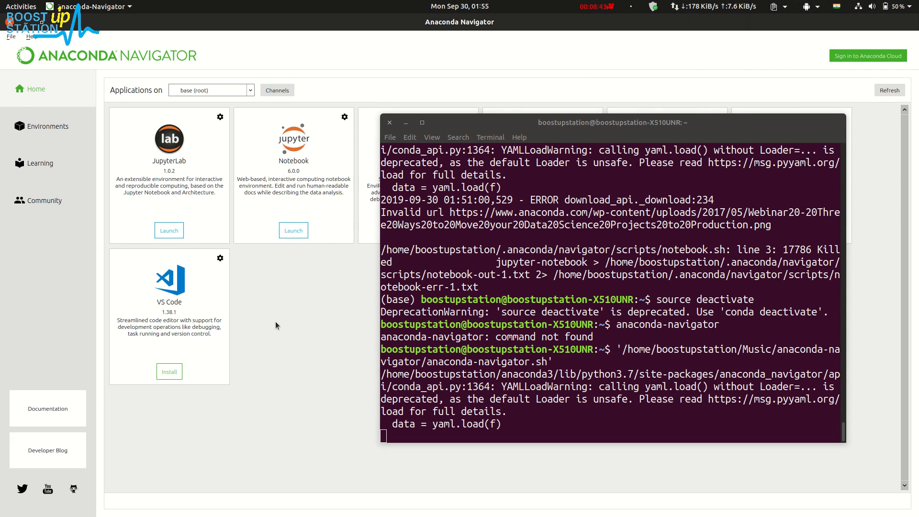
mouse_move(248, 341)
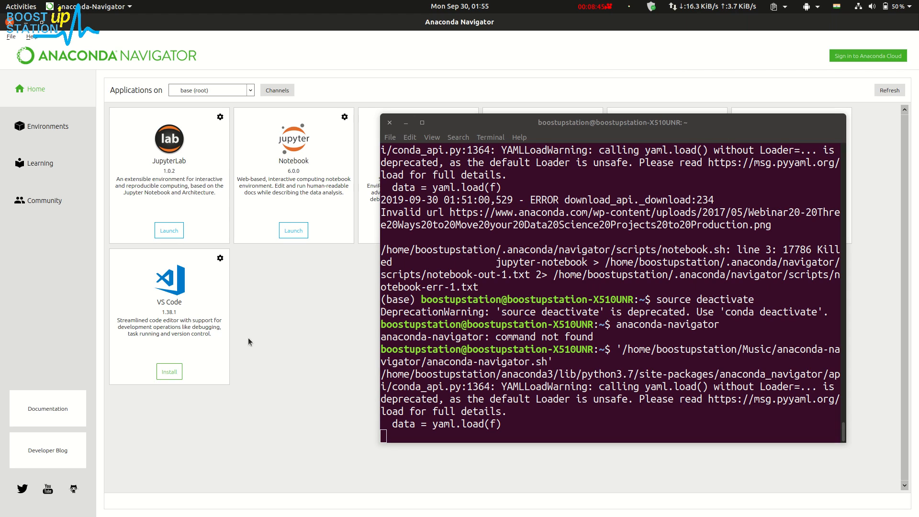
mouse_move(178, 112)
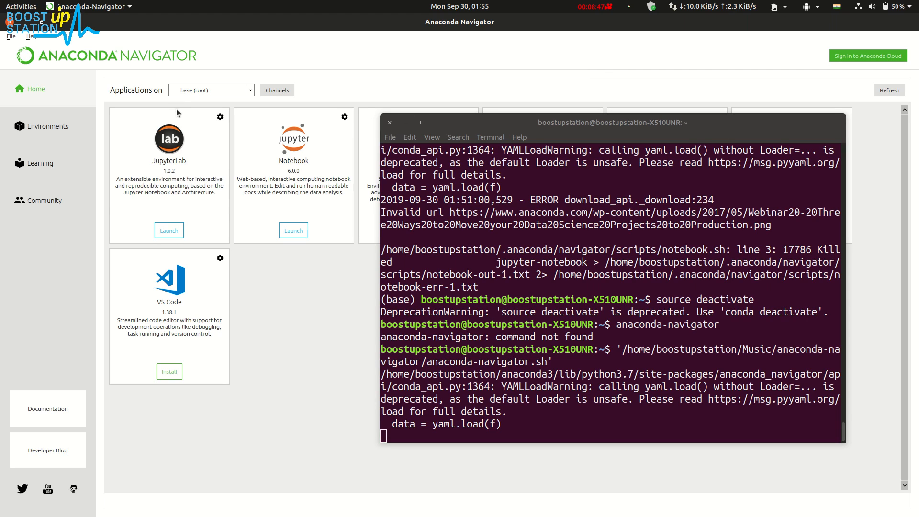
mouse_move(358, 248)
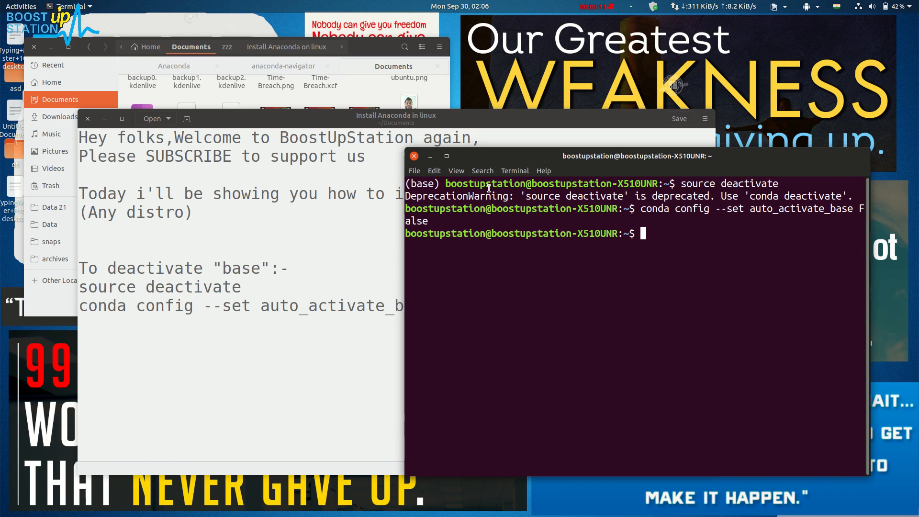
mouse_move(483, 160)
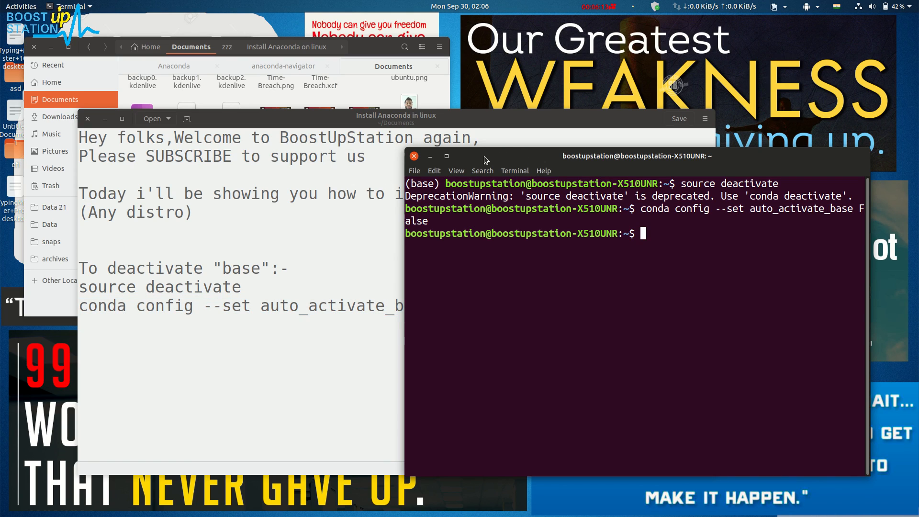